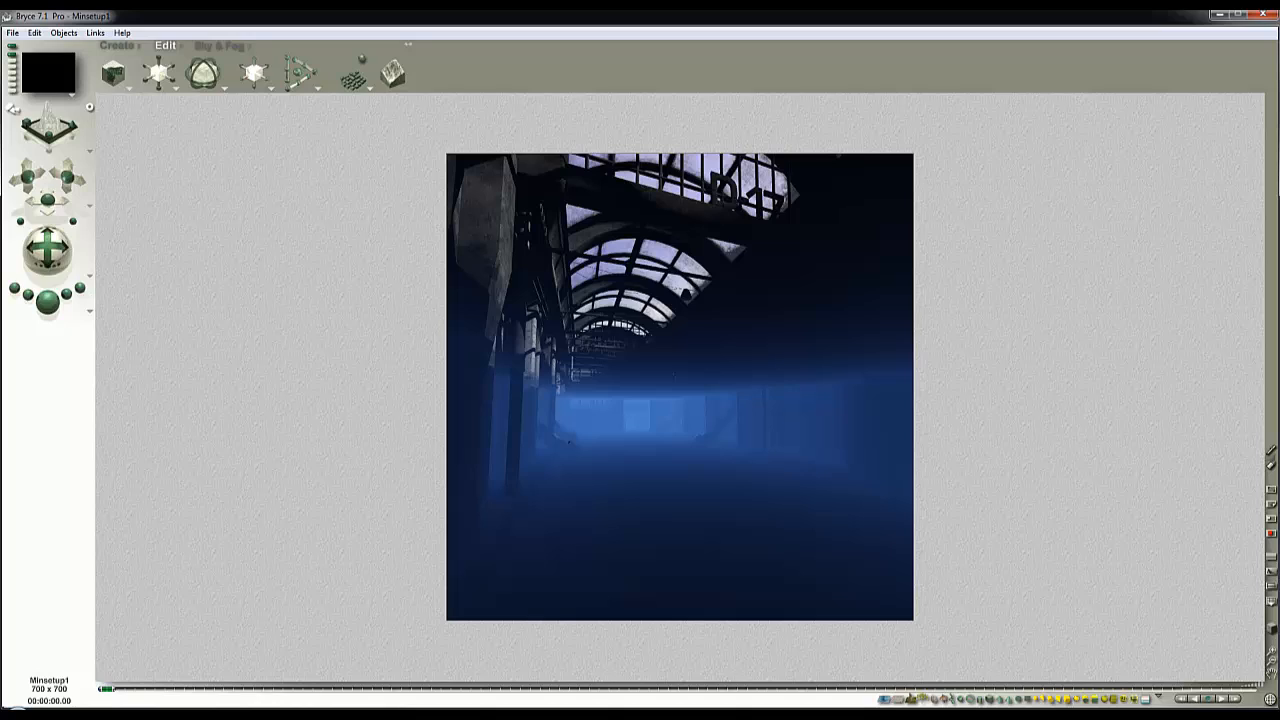
{"action": "mouse_move", "coordinate": [1072, 308]}
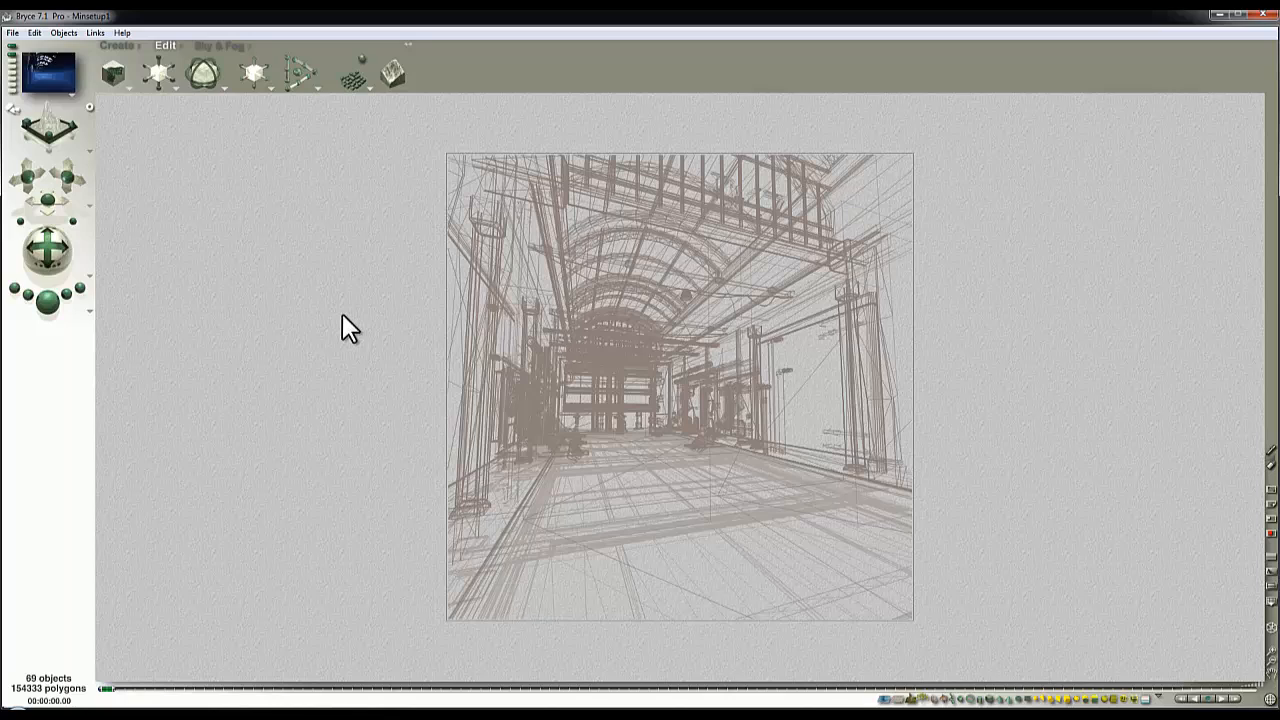
{"action": "mouse_move", "coordinate": [252, 290]}
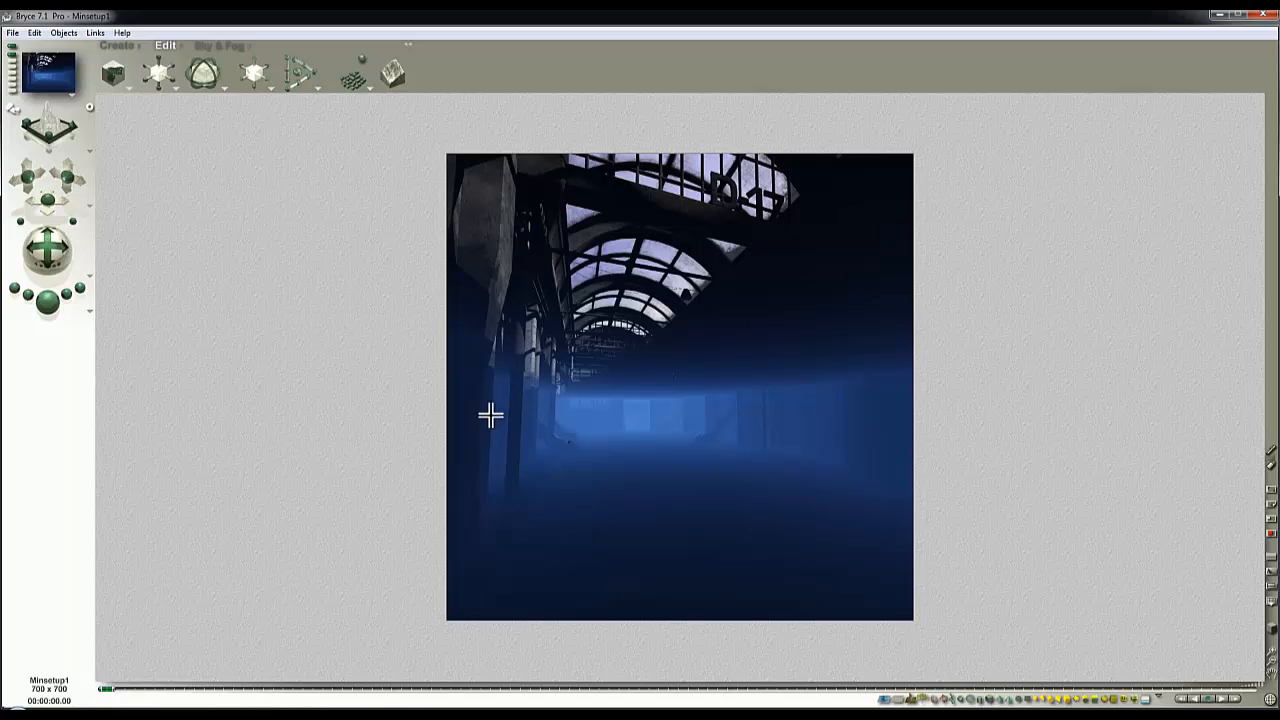
- Show the Sky & Fog controls and re-render the corridor in brighter blue light
{"action": "left_click", "coordinate": [220, 44]}
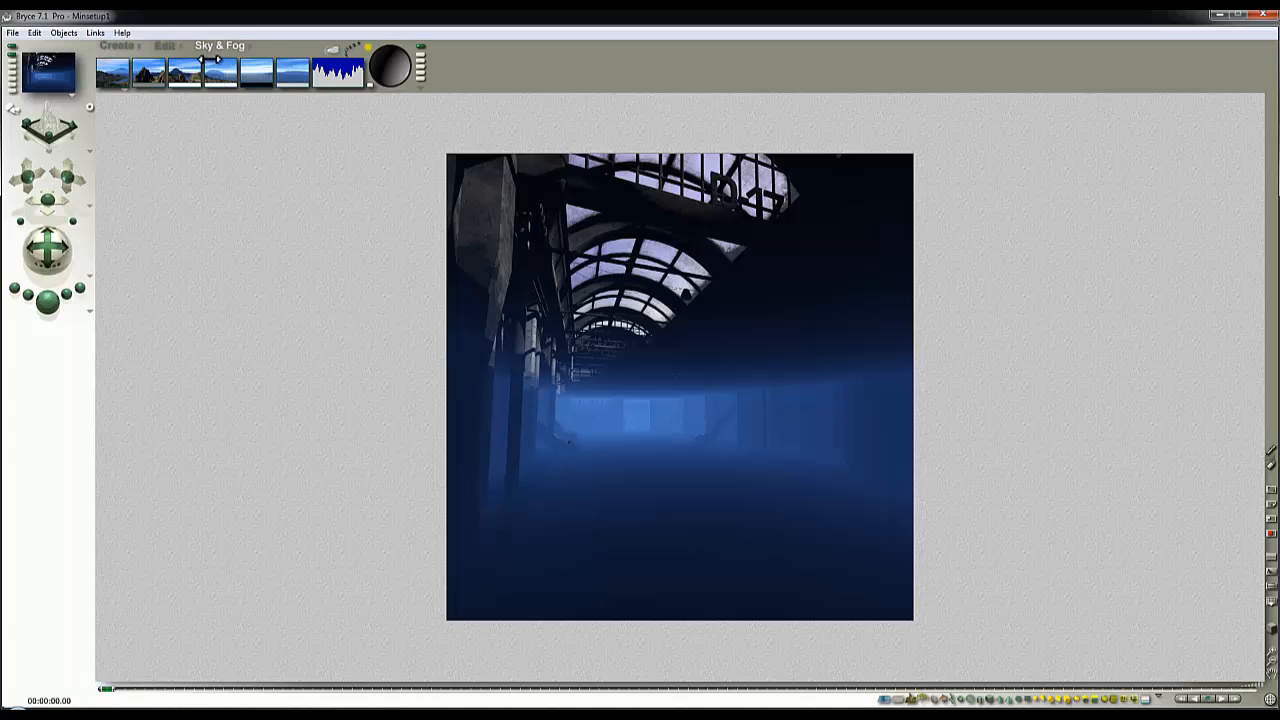
{"action": "left_click", "coordinate": [46, 298]}
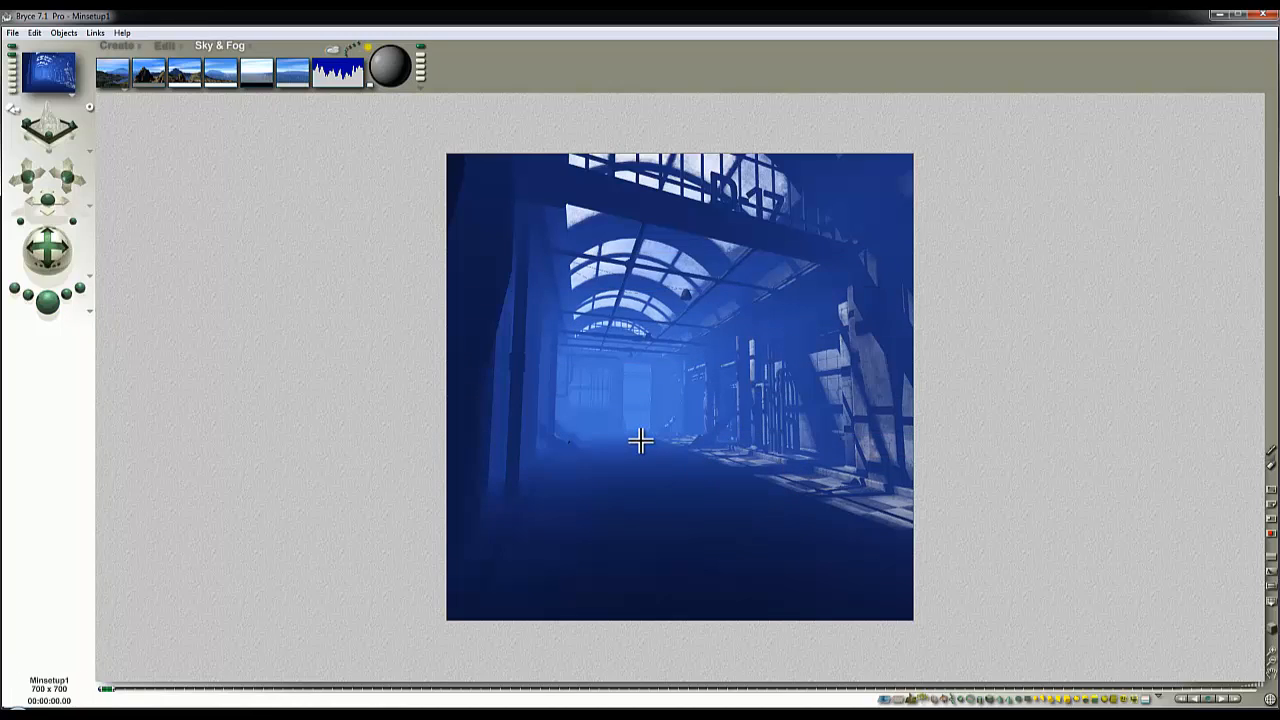
{"action": "mouse_move", "coordinate": [576, 412]}
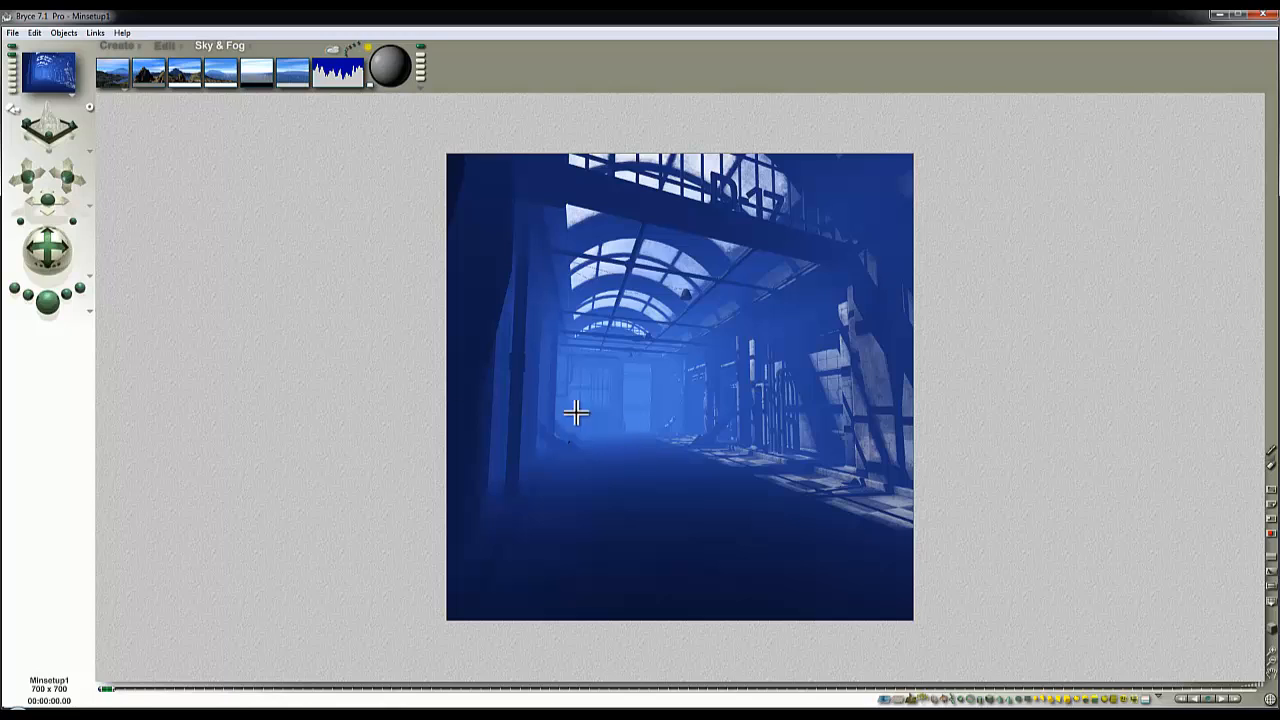
{"action": "mouse_move", "coordinate": [272, 356]}
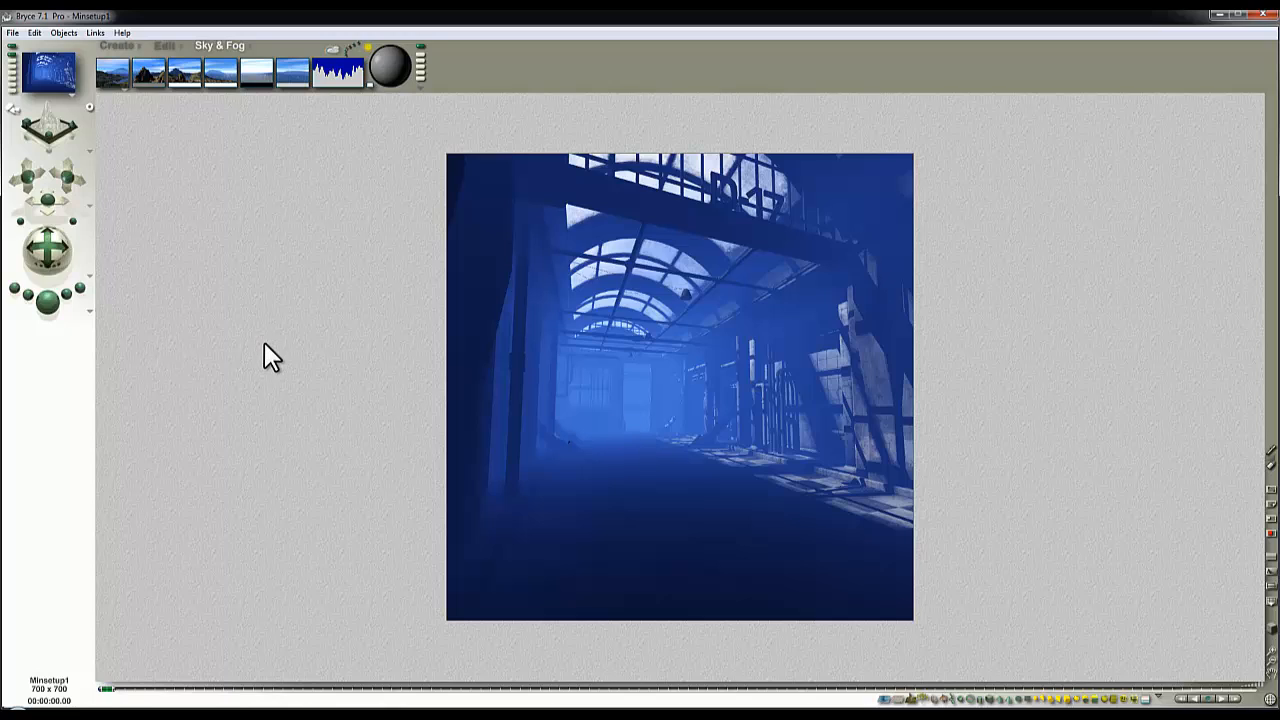
{"action": "mouse_move", "coordinate": [270, 276]}
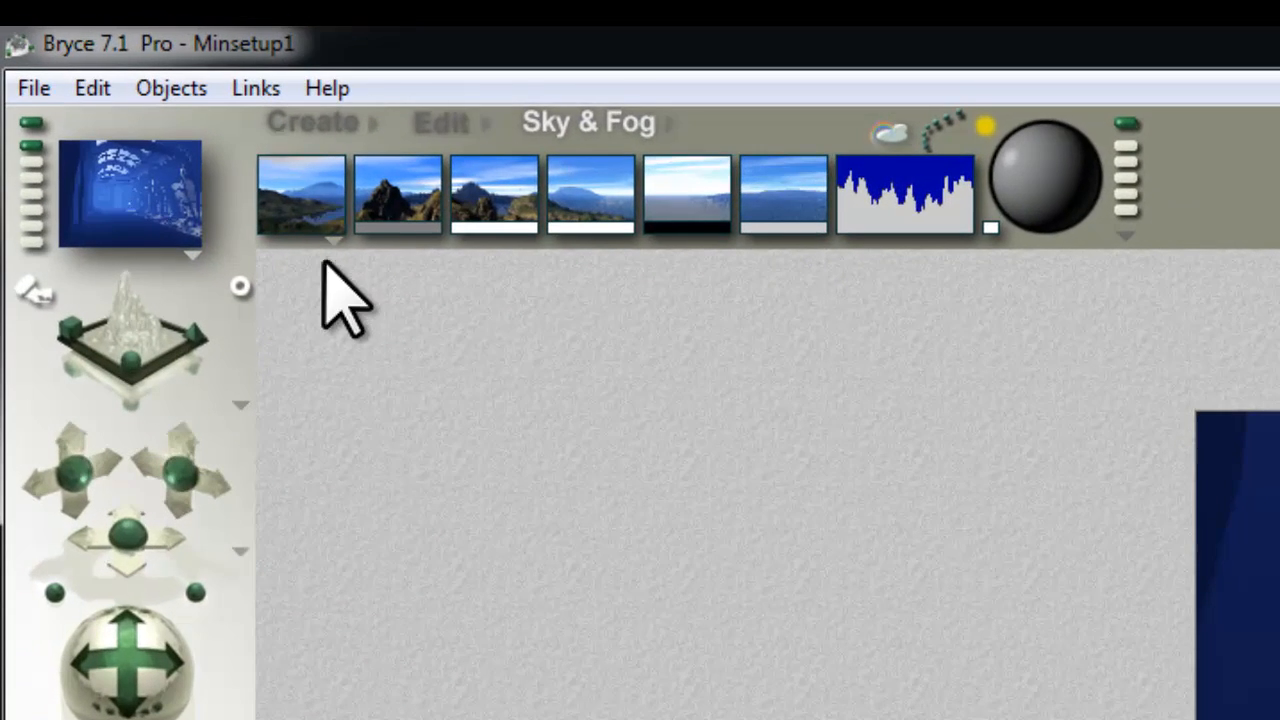
- In Sky Lab, raise Sun/Moon shadow intensity to 100 and disable the sun light
{"action": "left_click", "coordinate": [300, 194]}
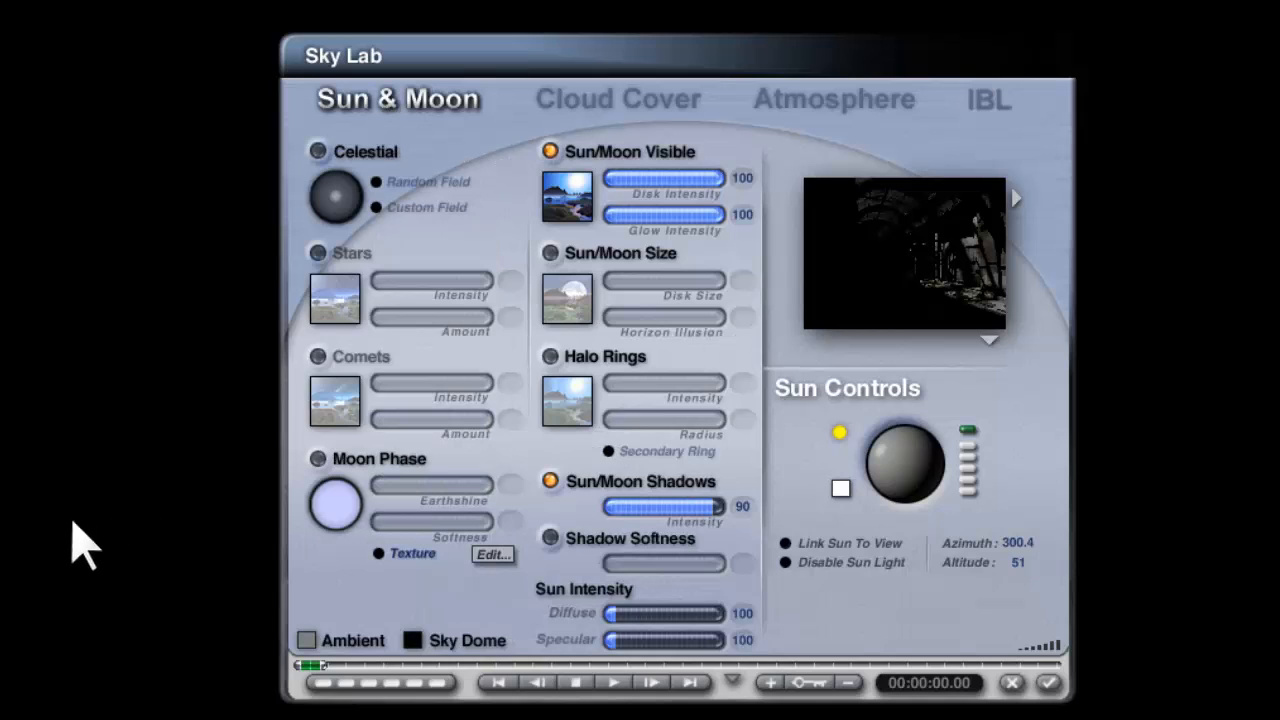
{"action": "left_click_drag", "start_coordinate": [690, 506], "coordinate": [718, 506]}
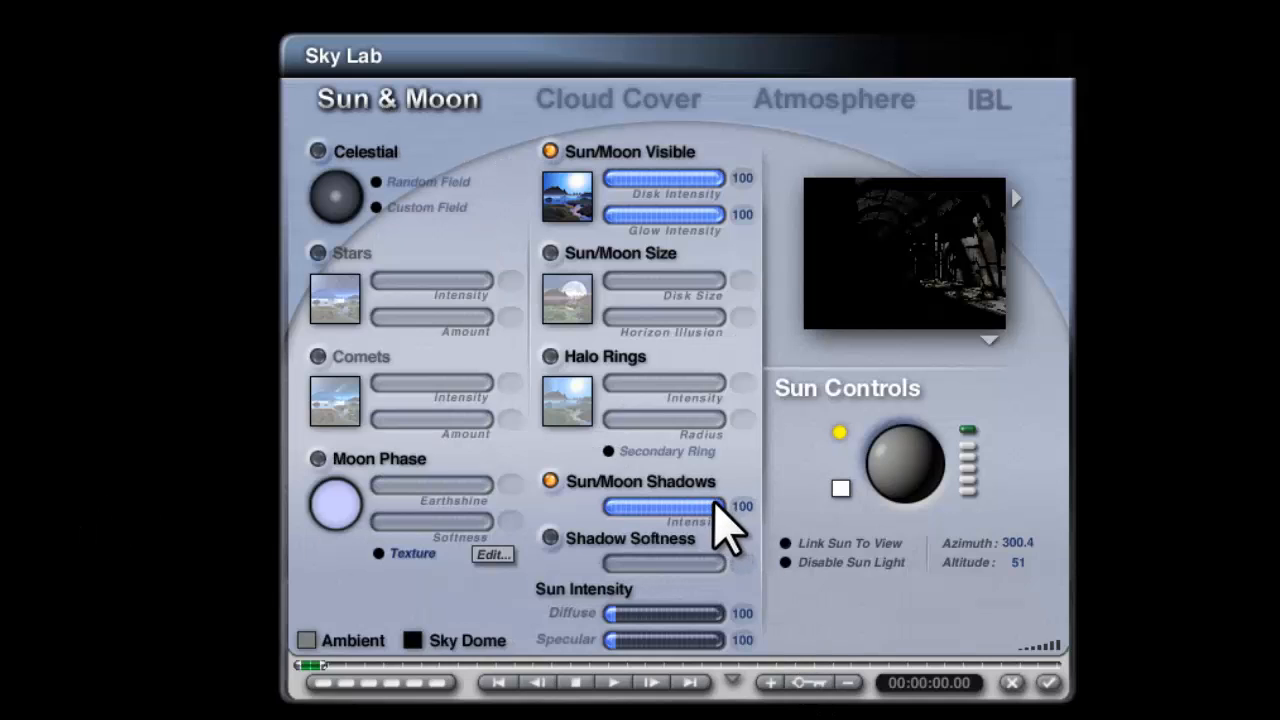
{"action": "mouse_move", "coordinate": [800, 596]}
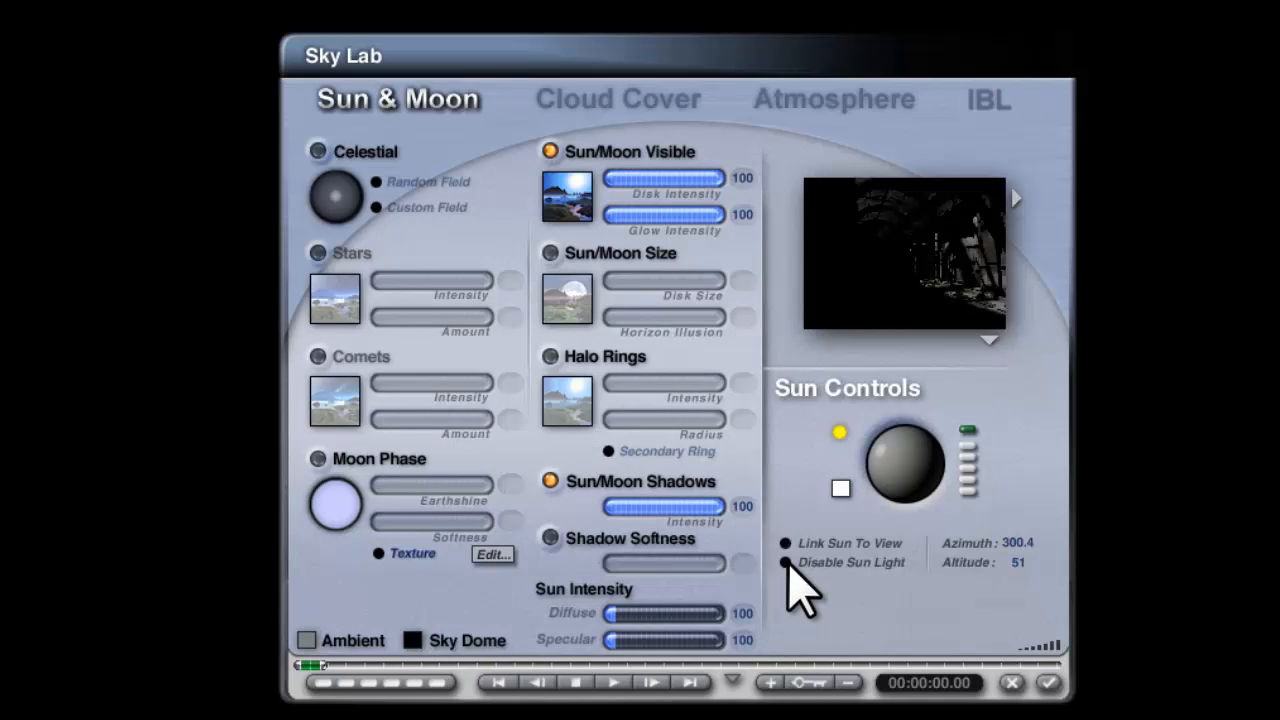
{"action": "left_click", "coordinate": [780, 562]}
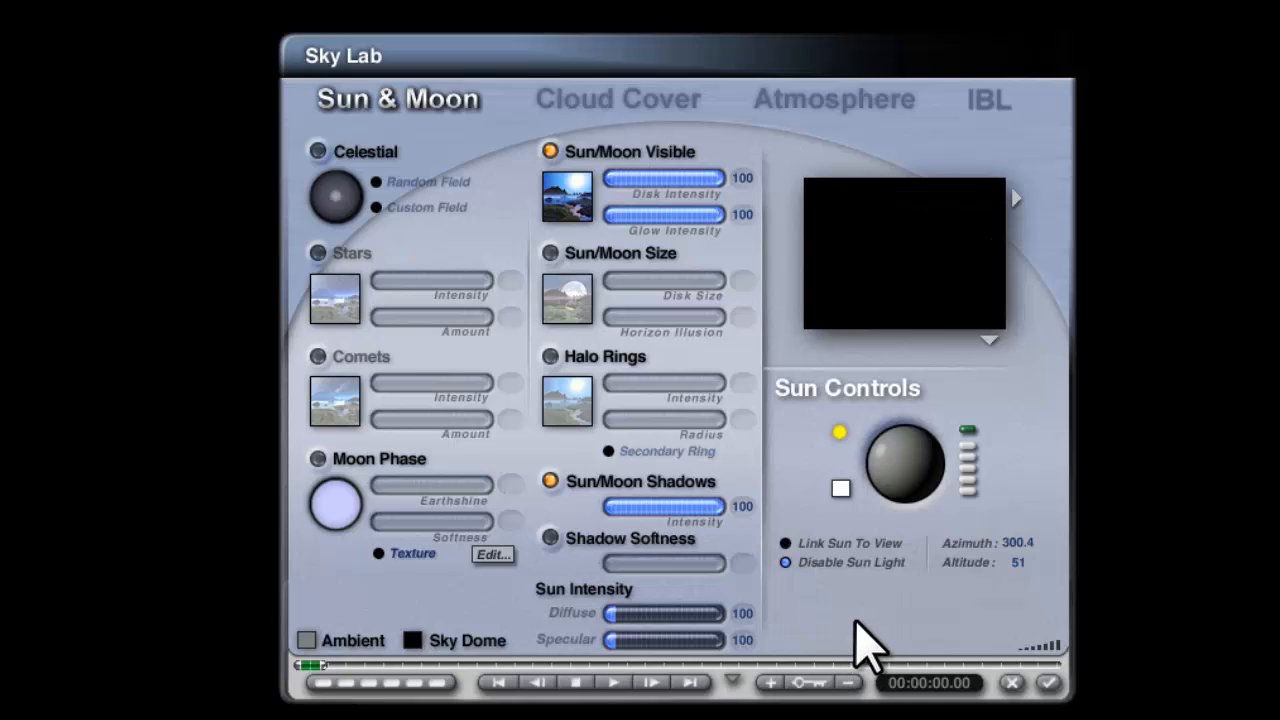
{"action": "mouse_move", "coordinate": [820, 360]}
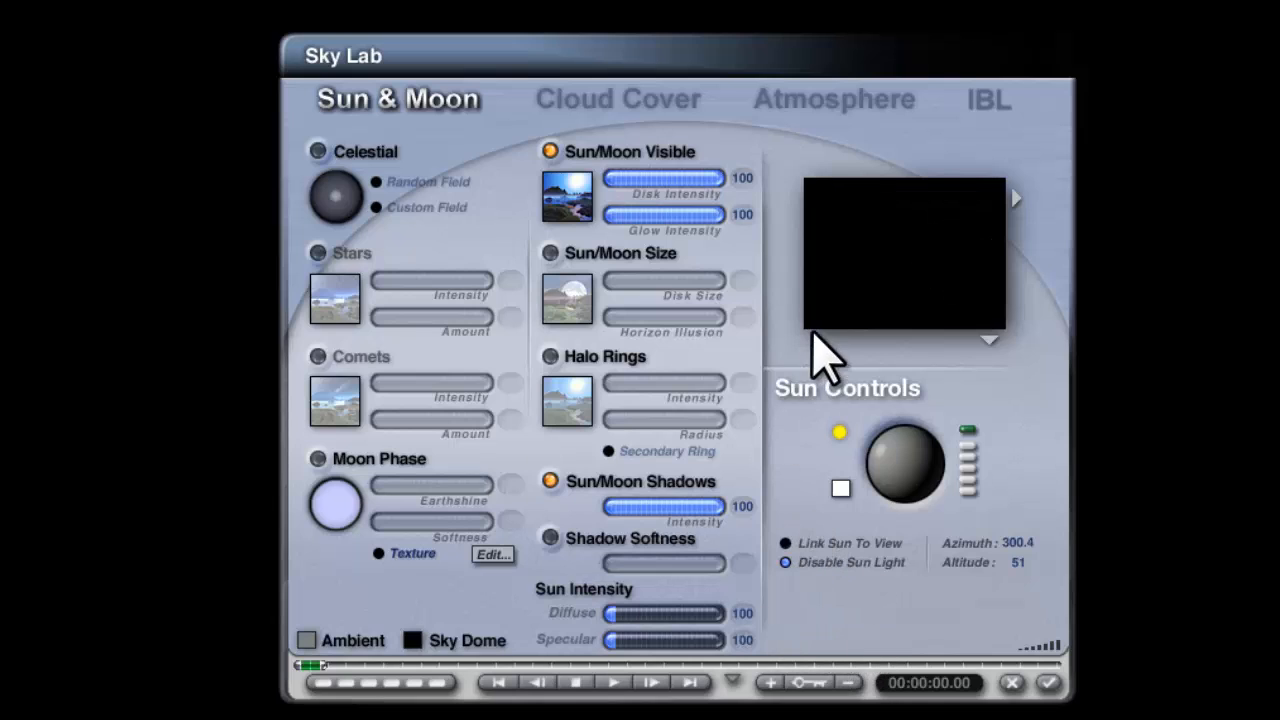
- Enable image-based lighting as a backdrop and load the Puddle_1280.hdr image
{"action": "left_click", "coordinate": [986, 98]}
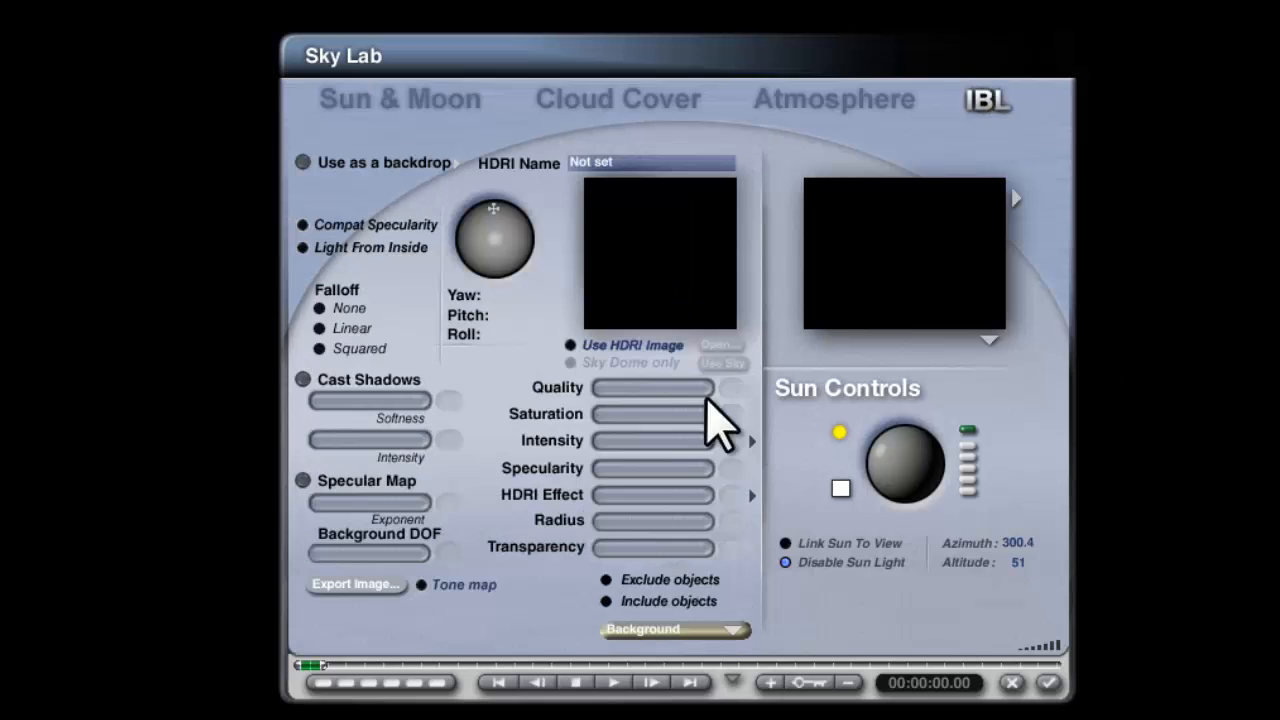
{"action": "left_click", "coordinate": [304, 162]}
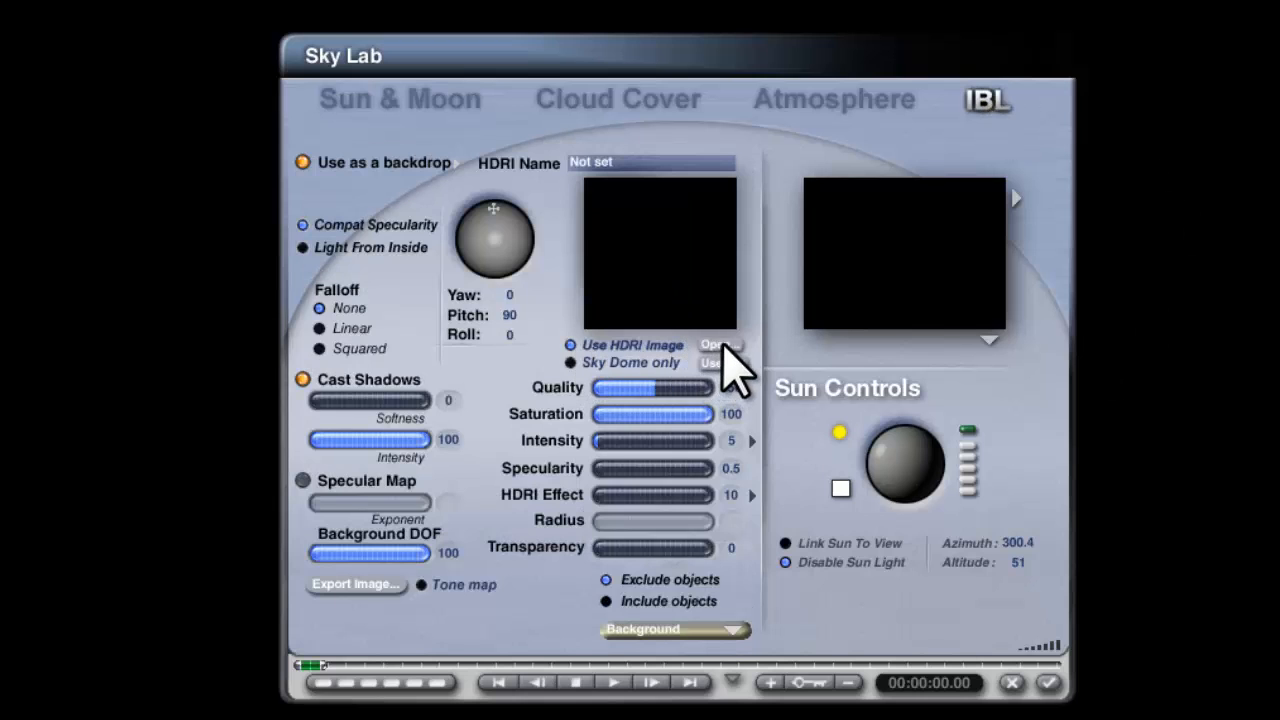
{"action": "left_click", "coordinate": [720, 344]}
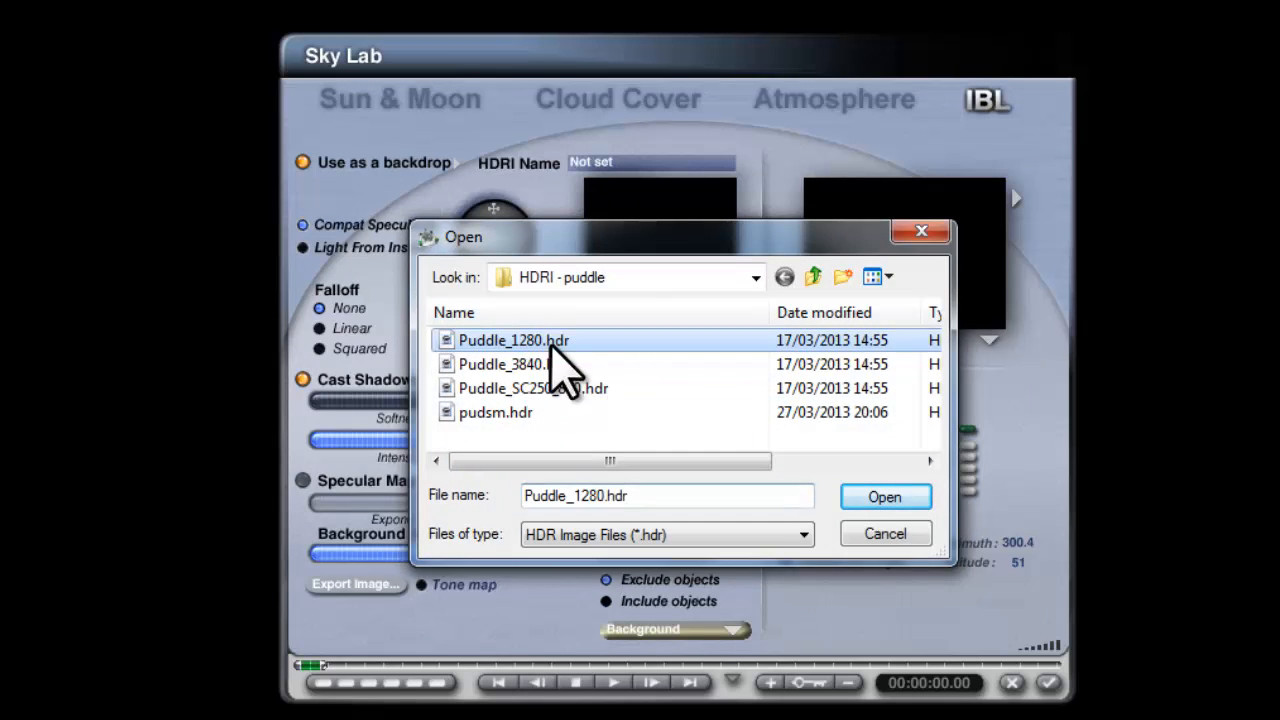
{"action": "left_click", "coordinate": [884, 496]}
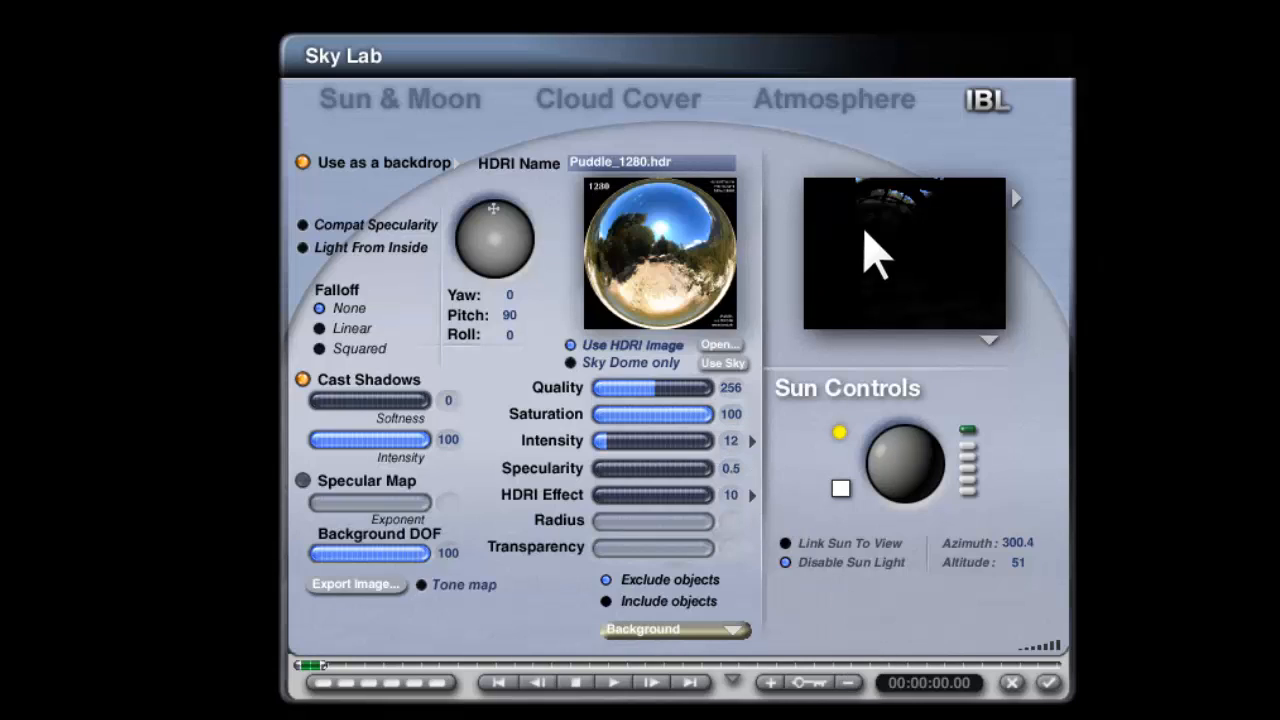
{"action": "mouse_move", "coordinate": [516, 284]}
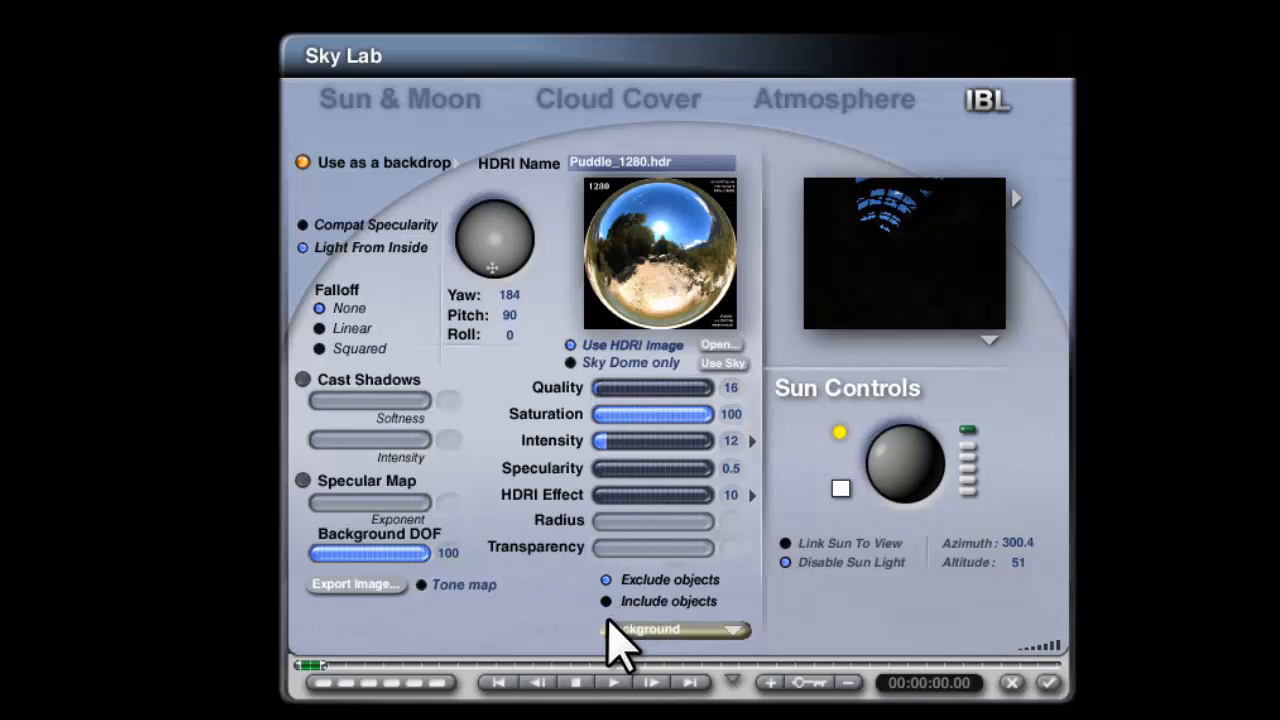
{"action": "mouse_move", "coordinate": [736, 510]}
{"action": "type", "text": "0"}
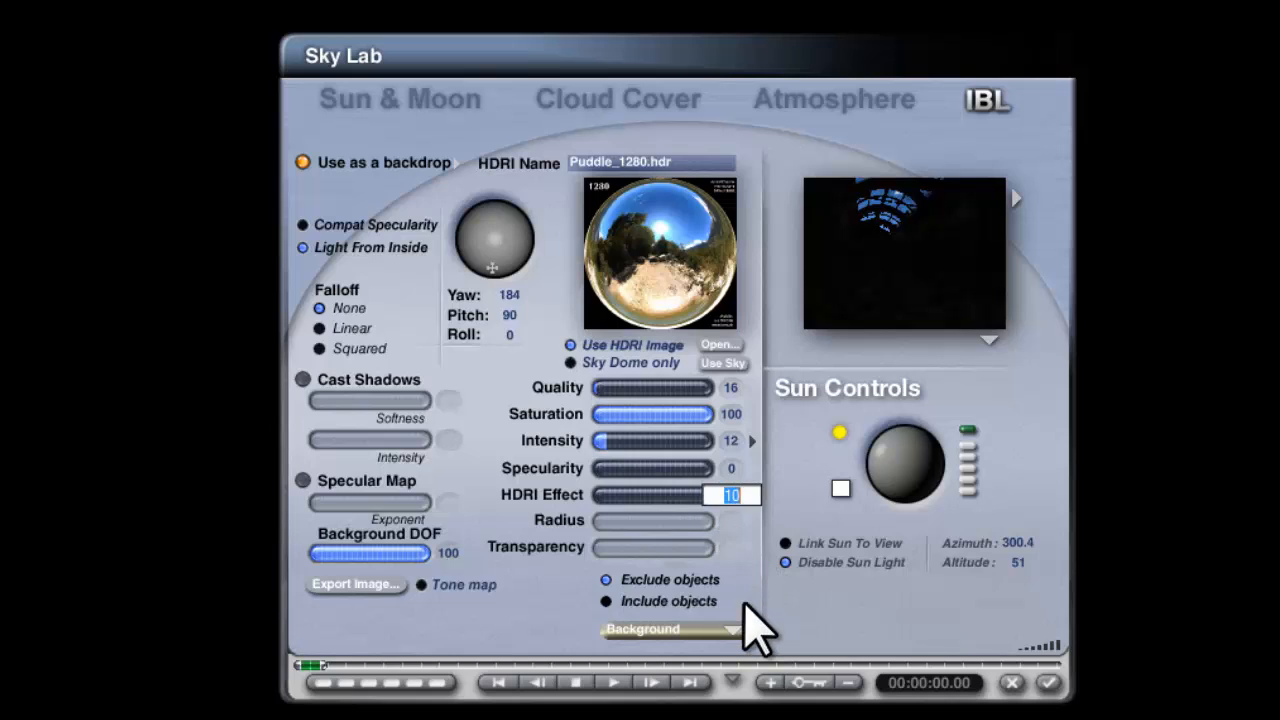
- Enter the HDRI Effect value of 500 for the inside-lit, shadowless HDRI setup
{"action": "type", "text": "500"}
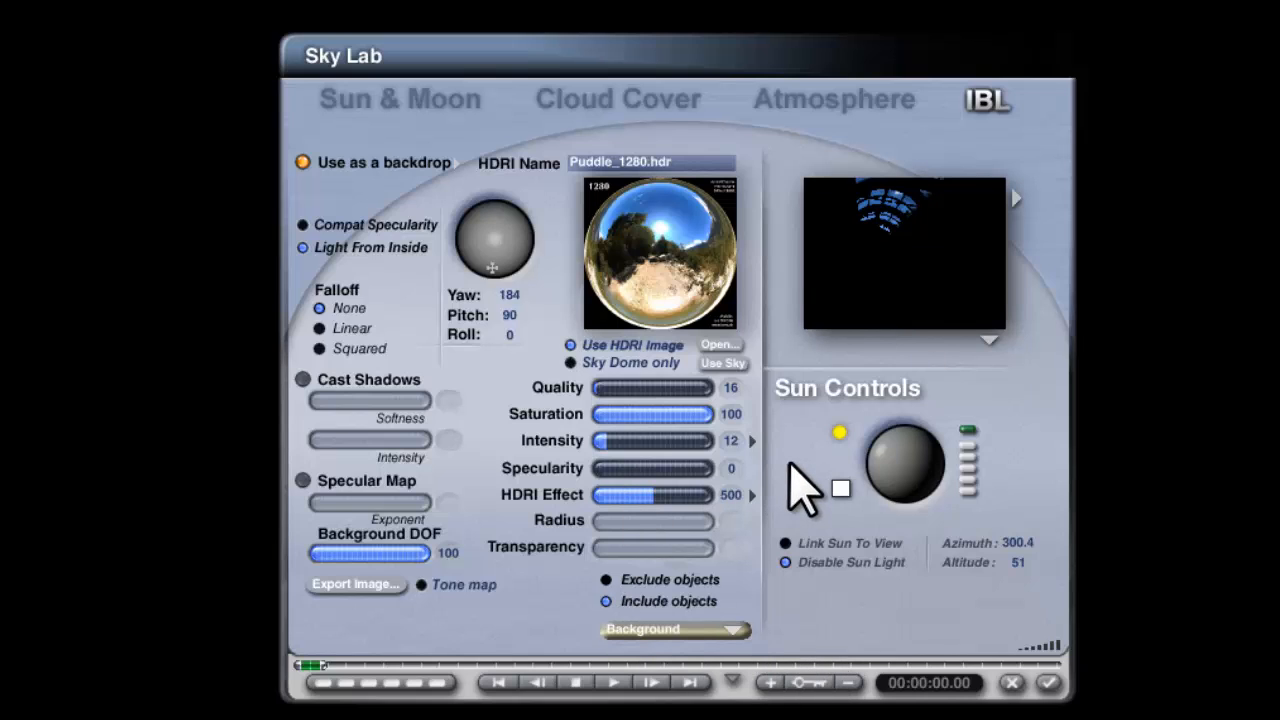
{"action": "left_click", "coordinate": [840, 488]}
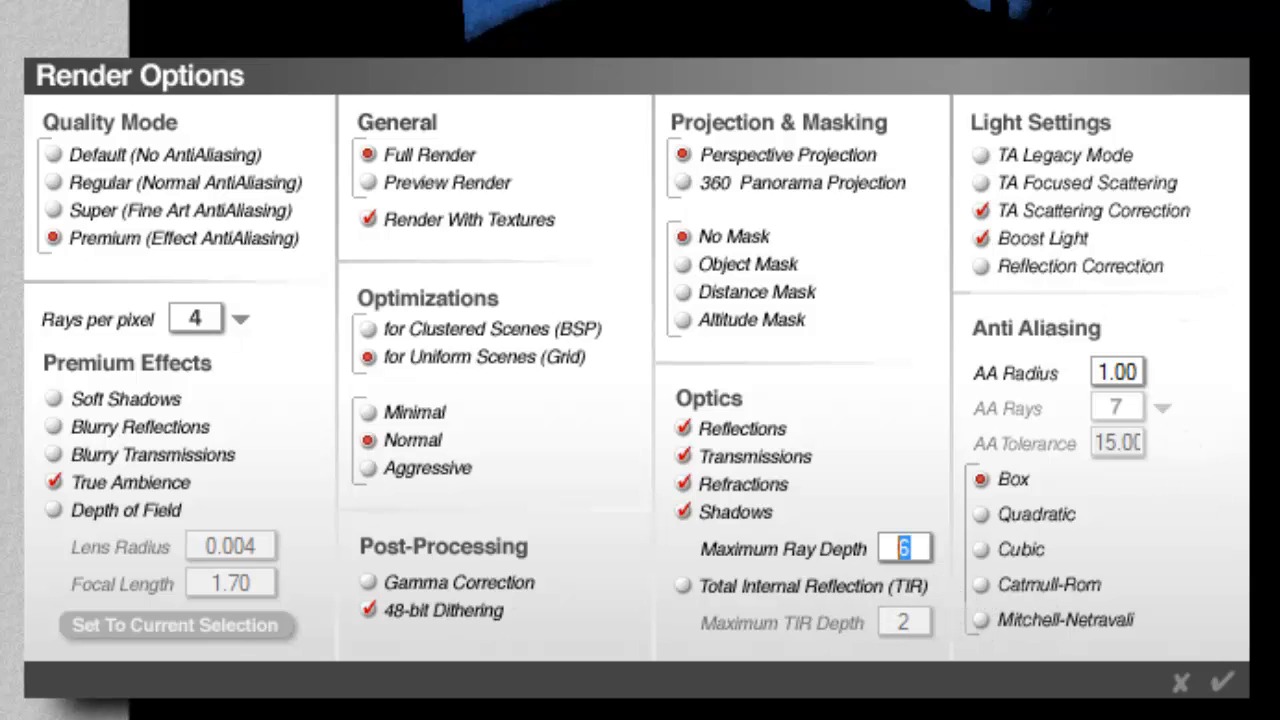
- Confirm the premium True Ambience render options and start rendering the corridor
{"action": "left_click", "coordinate": [1220, 684]}
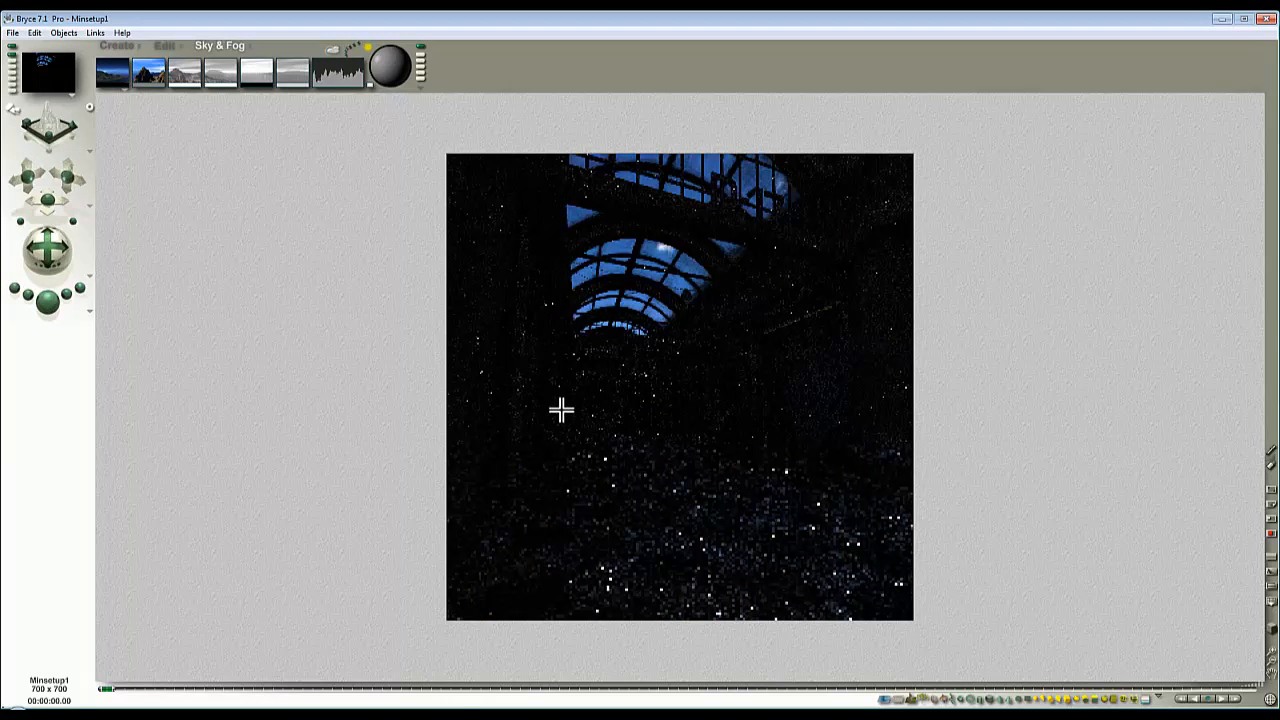
{"action": "mouse_move", "coordinate": [576, 384]}
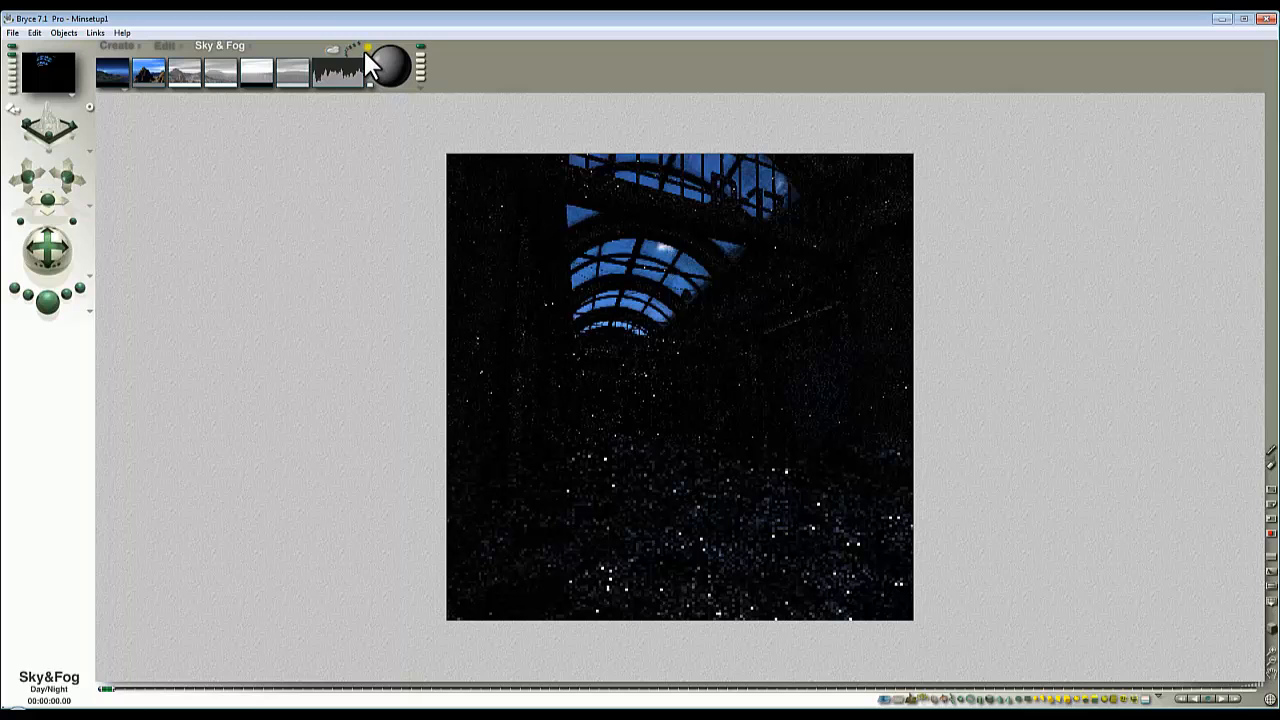
- Enable True ambience optimization in the HDRI Effect options, accept, and toggle the HDRI backdrop
{"action": "left_click", "coordinate": [388, 66]}
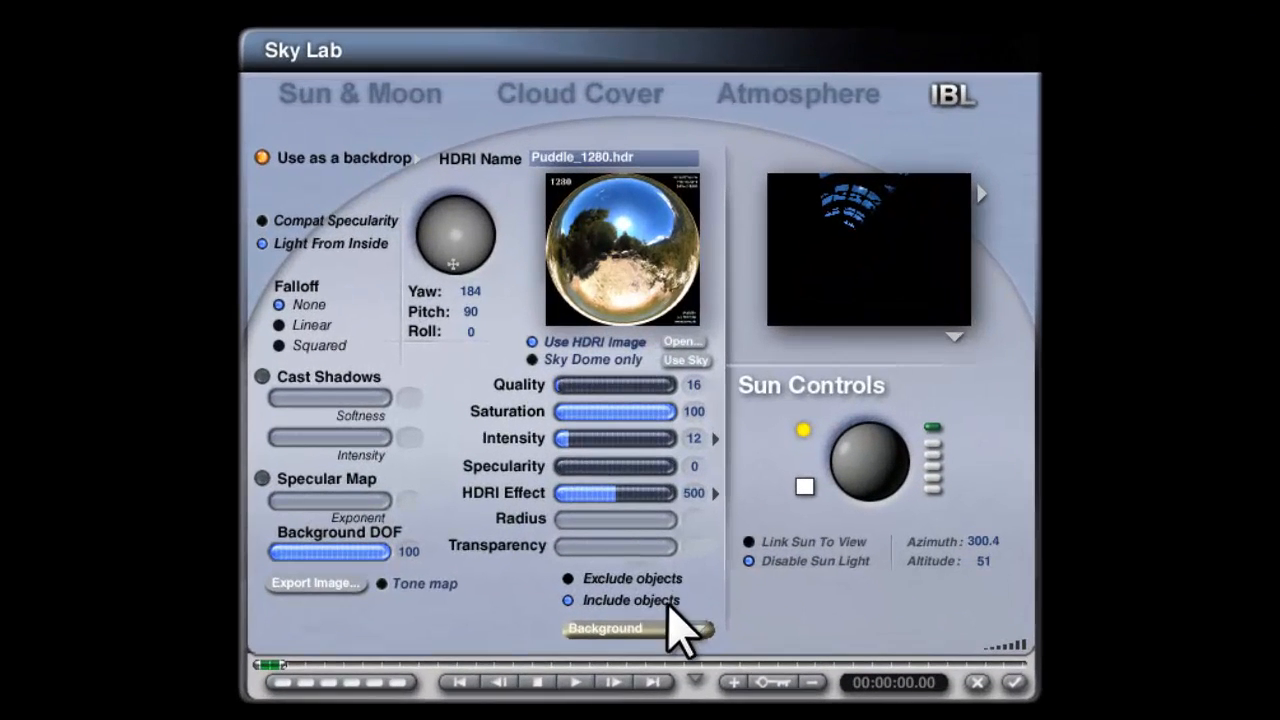
{"action": "mouse_move", "coordinate": [716, 620]}
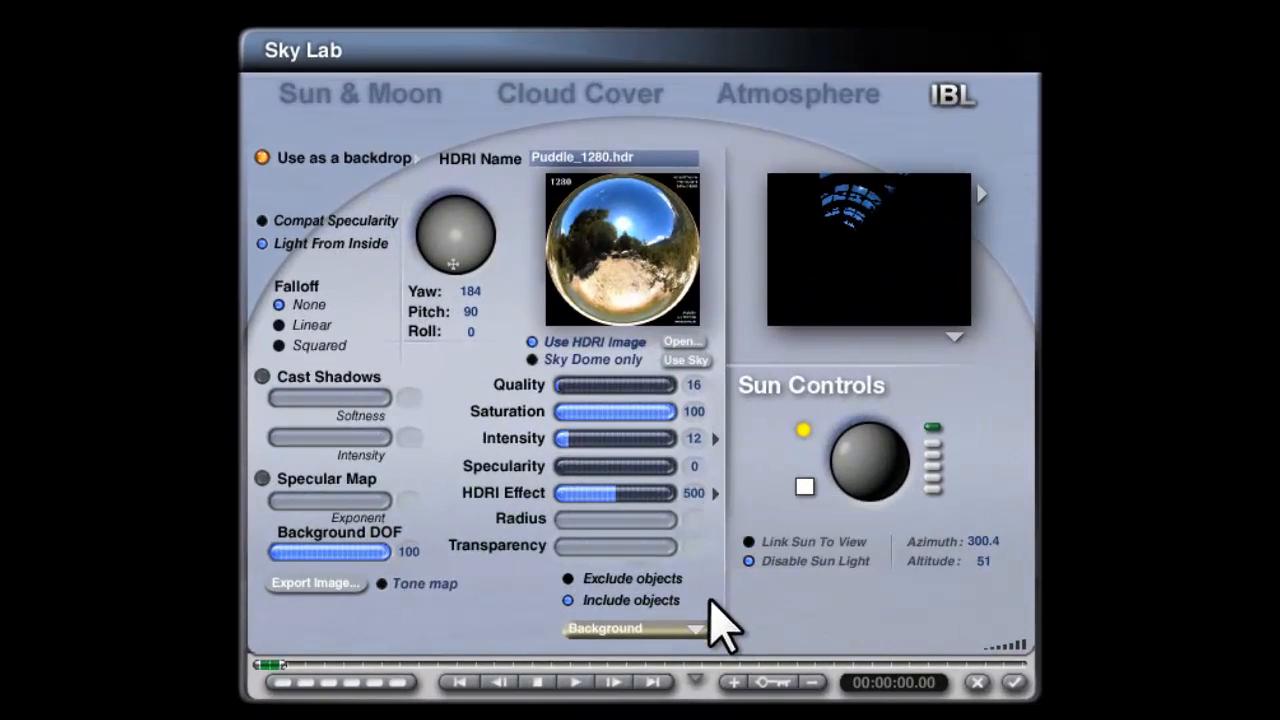
{"action": "left_click", "coordinate": [636, 628]}
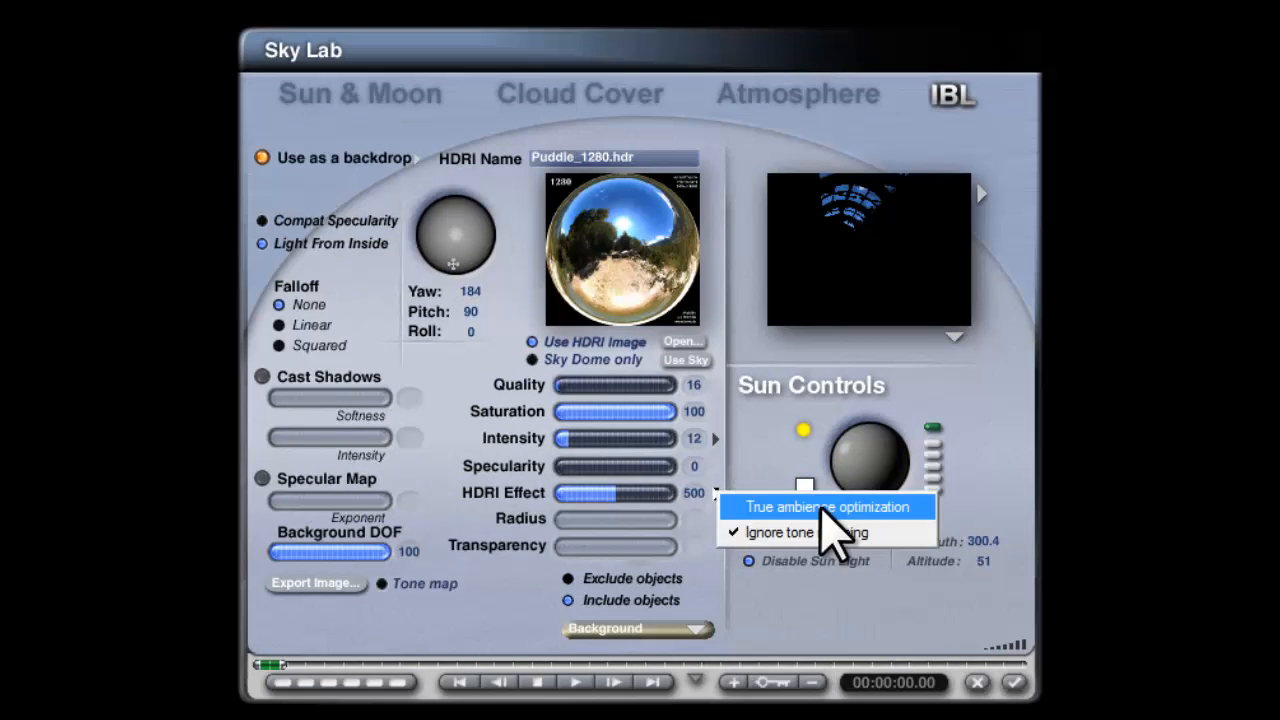
{"action": "left_click", "coordinate": [828, 506]}
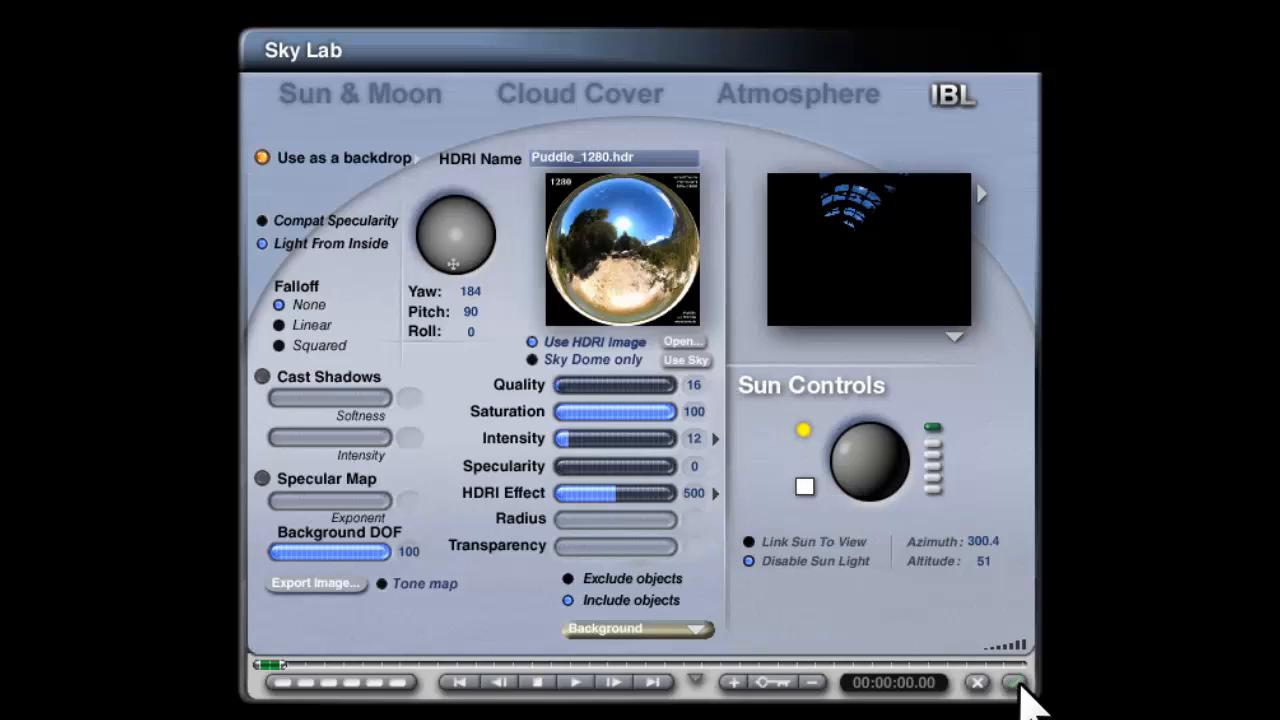
{"action": "left_click", "coordinate": [1012, 684]}
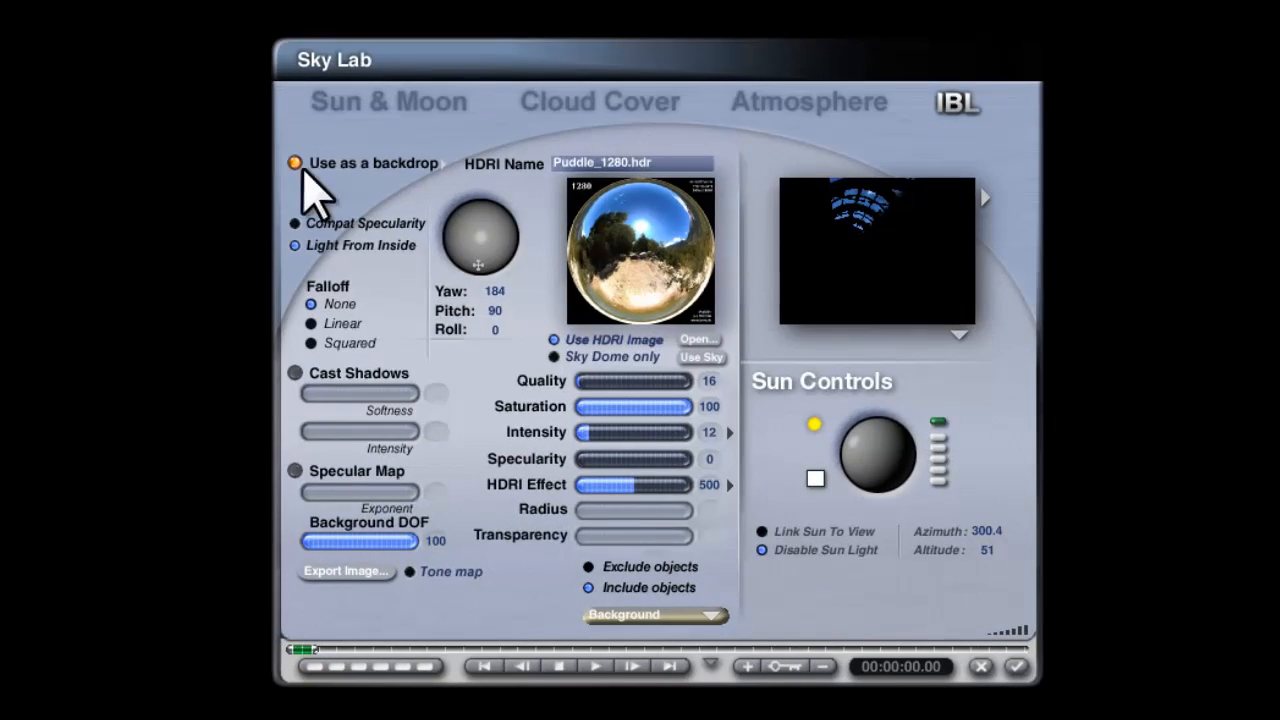
{"action": "left_click", "coordinate": [296, 164]}
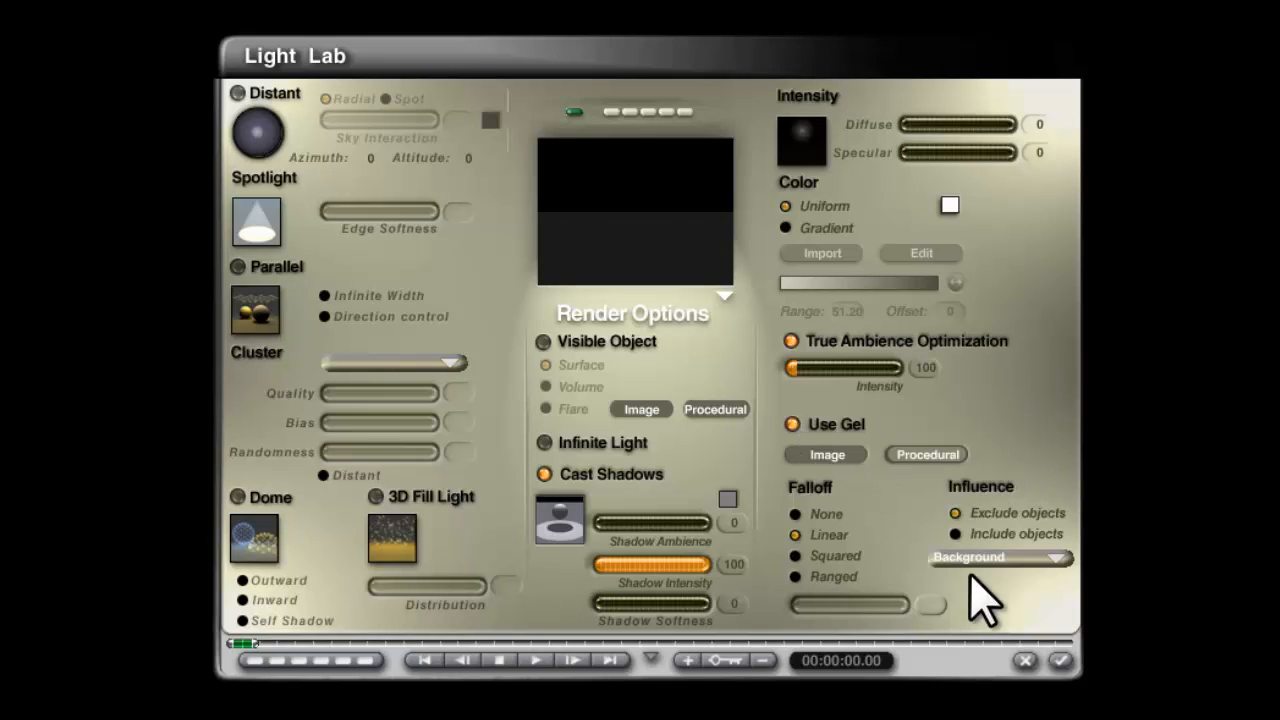
- Limit the light's influence to the Background group and show its Object Attributes
{"action": "left_click", "coordinate": [996, 556]}
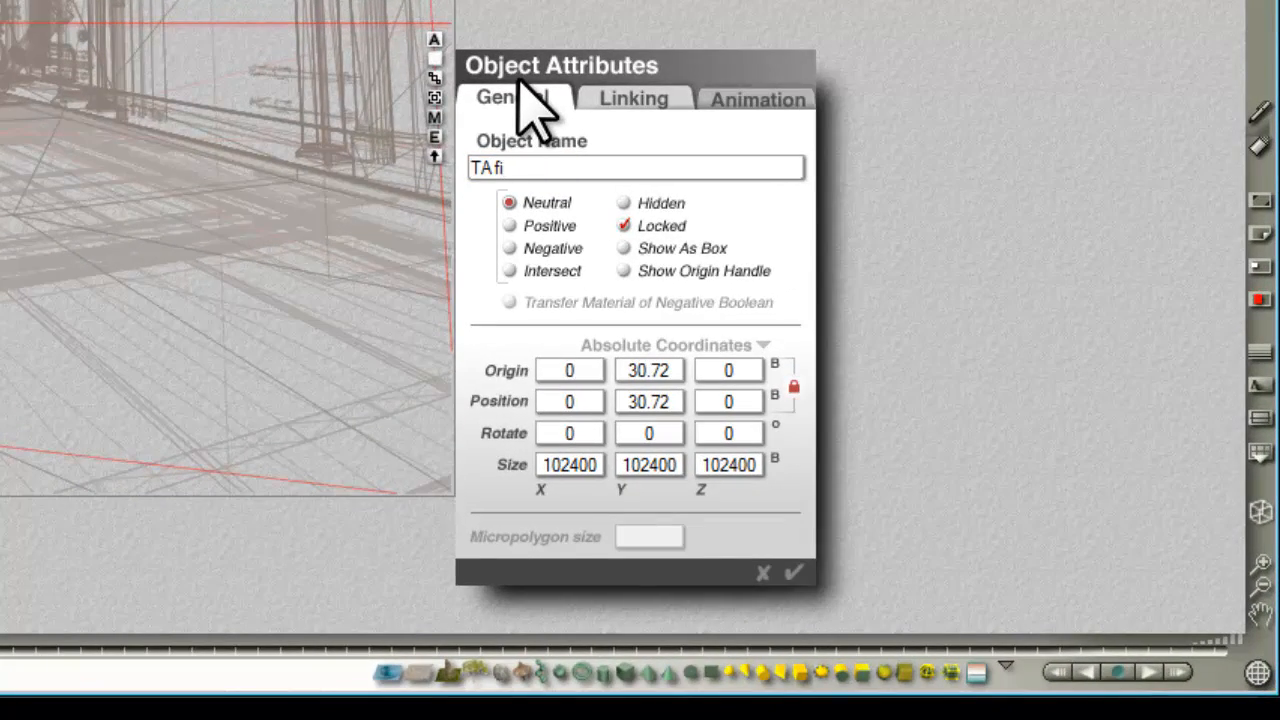
{"action": "left_click", "coordinate": [762, 572]}
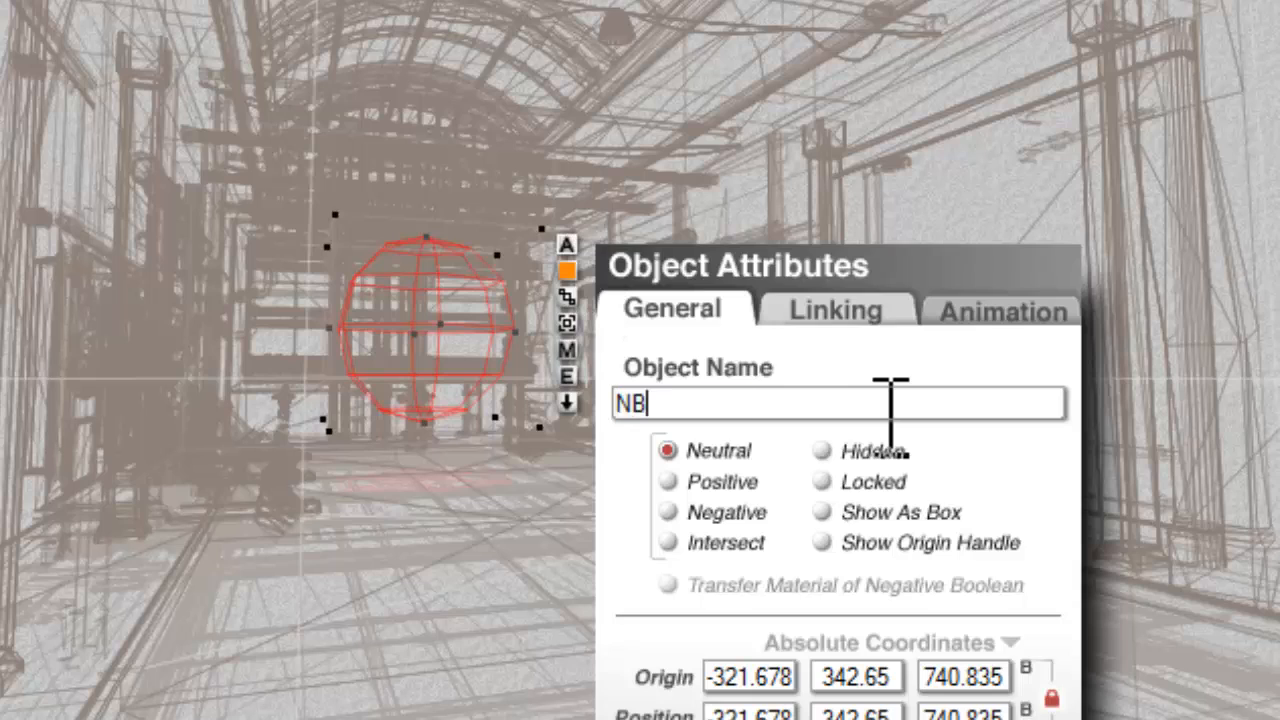
- Name the light 'Background' and give it the warm yellow colour 255, 213, 127
{"action": "type", "text": "Backgroun"}
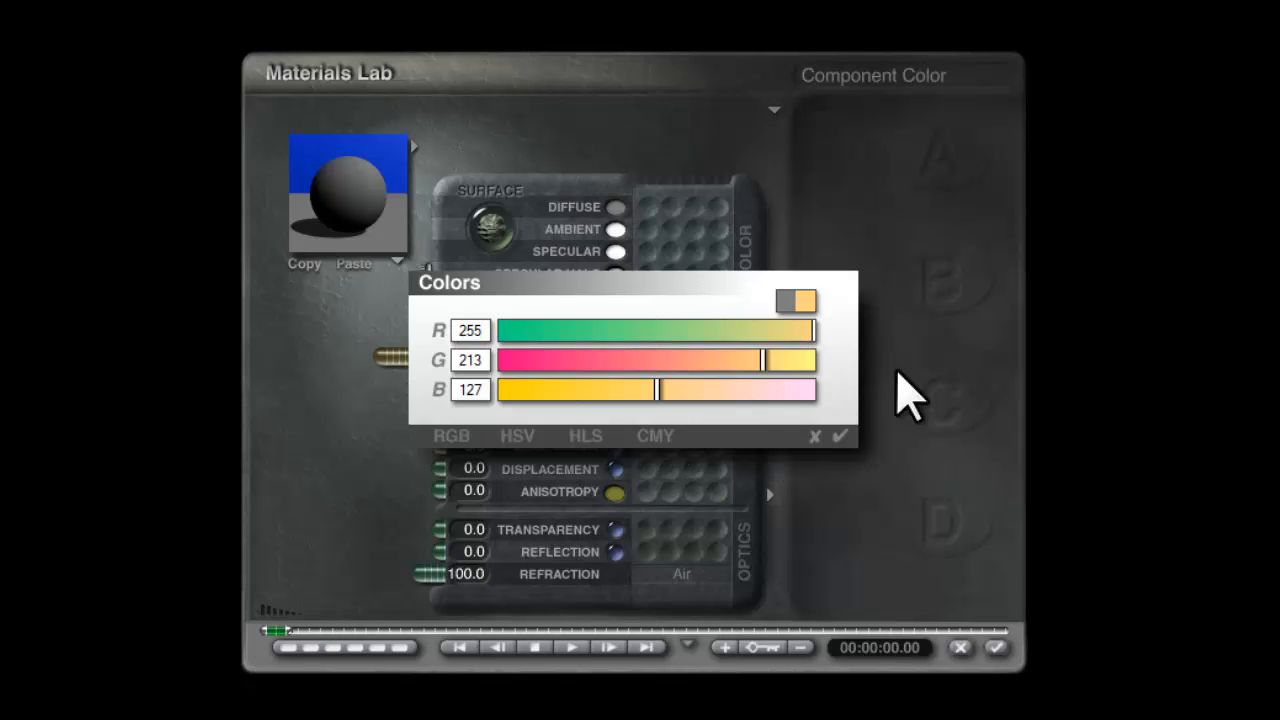
{"action": "left_click", "coordinate": [838, 436]}
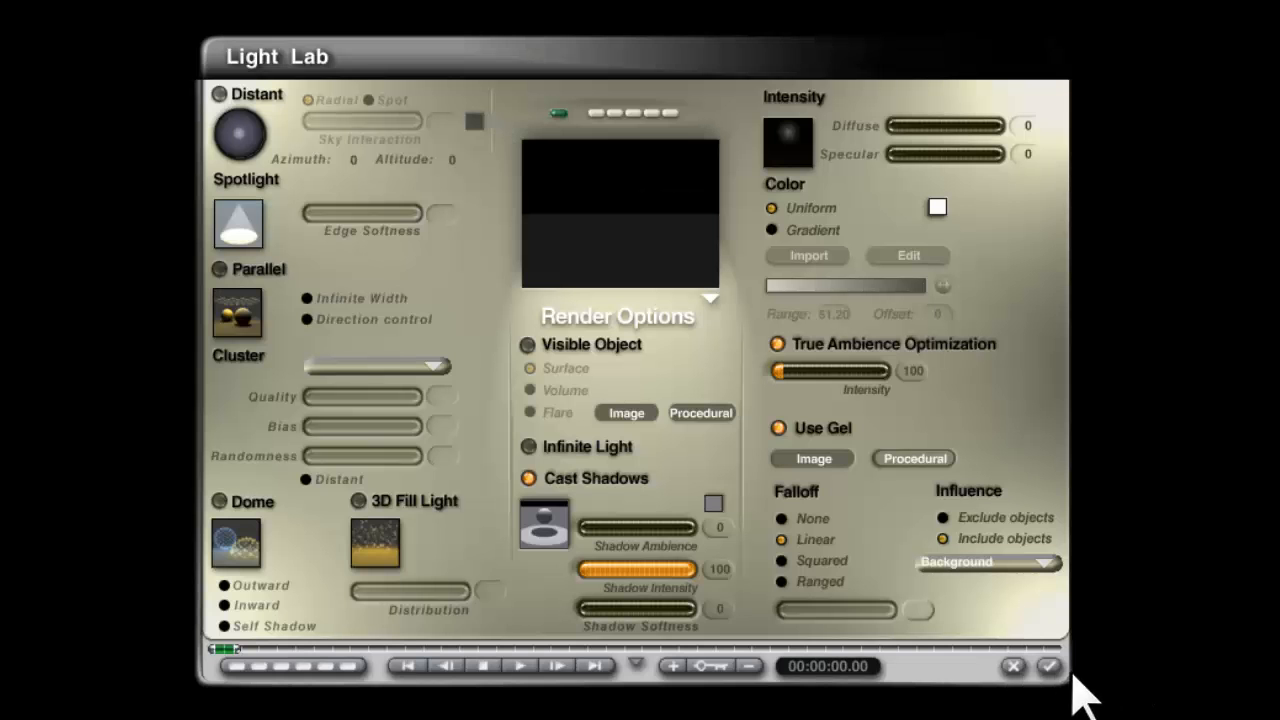
{"action": "left_click", "coordinate": [1048, 666]}
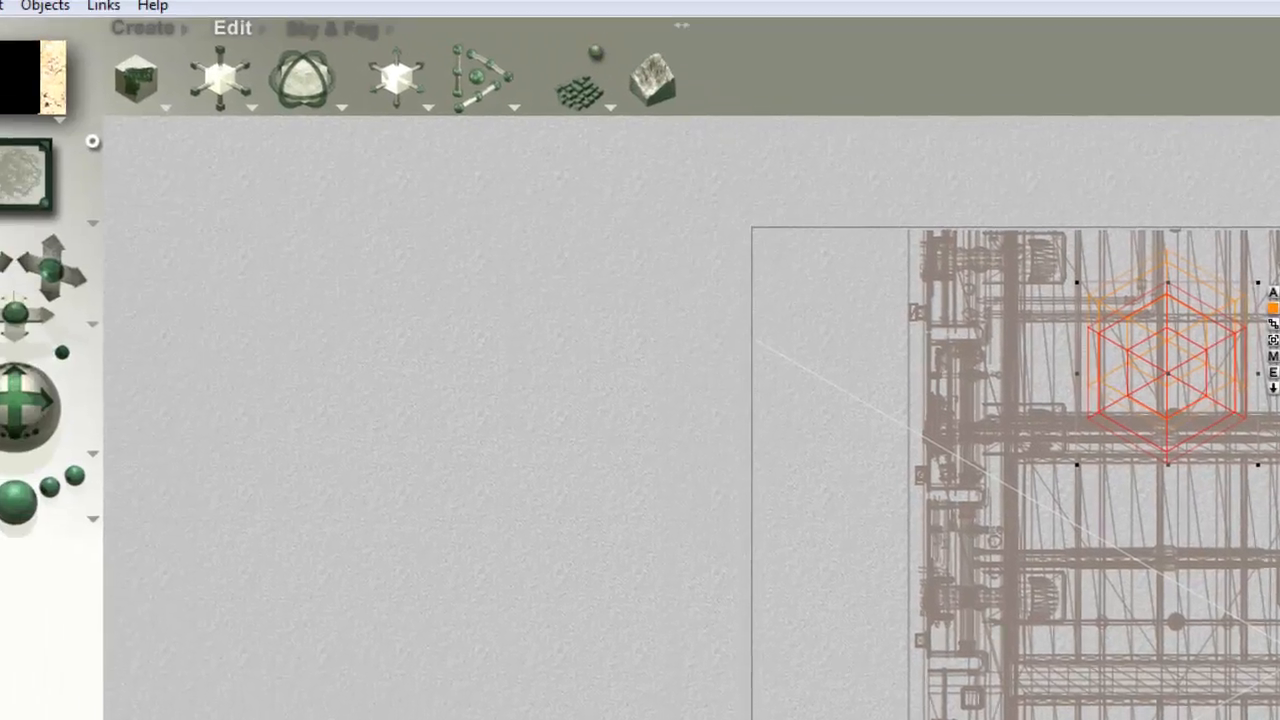
- Multi-Replicate the sphere light 40 times with a Z offset of -75.776 down the corridor
{"action": "left_click", "coordinate": [64, 42]}
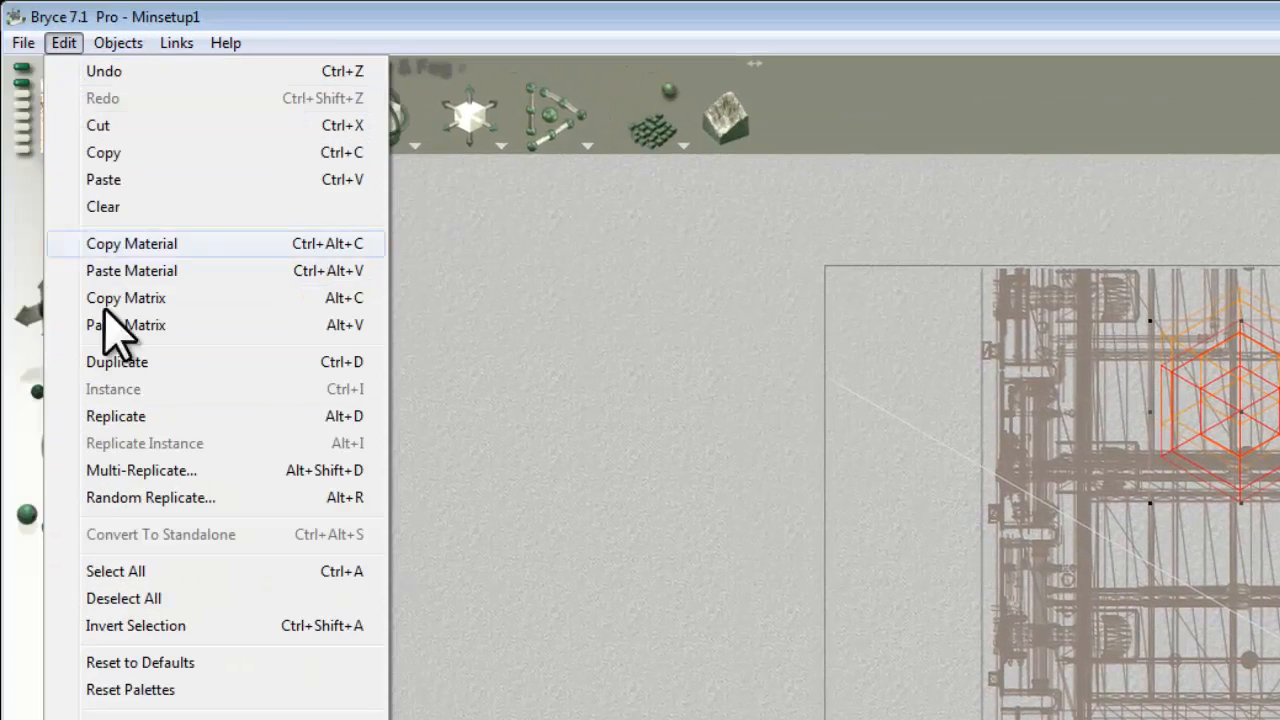
{"action": "left_click", "coordinate": [140, 470]}
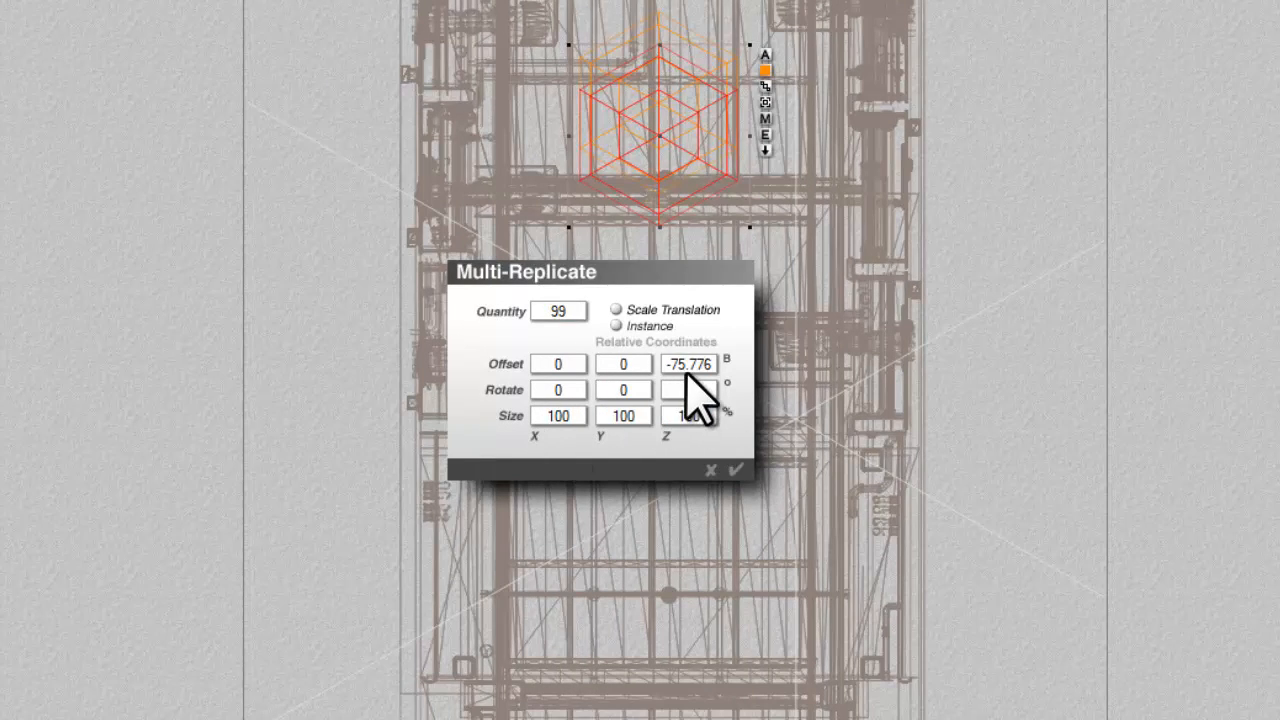
{"action": "triple_click", "coordinate": [558, 312]}
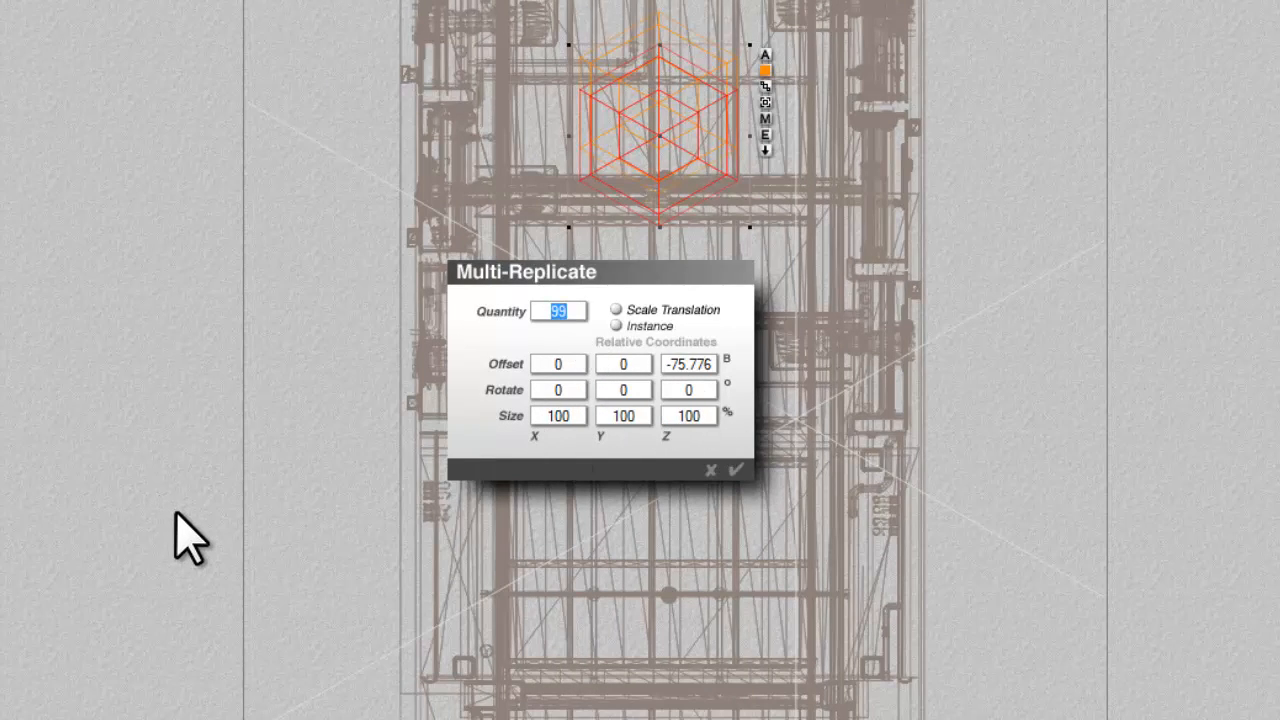
{"action": "type", "text": "40"}
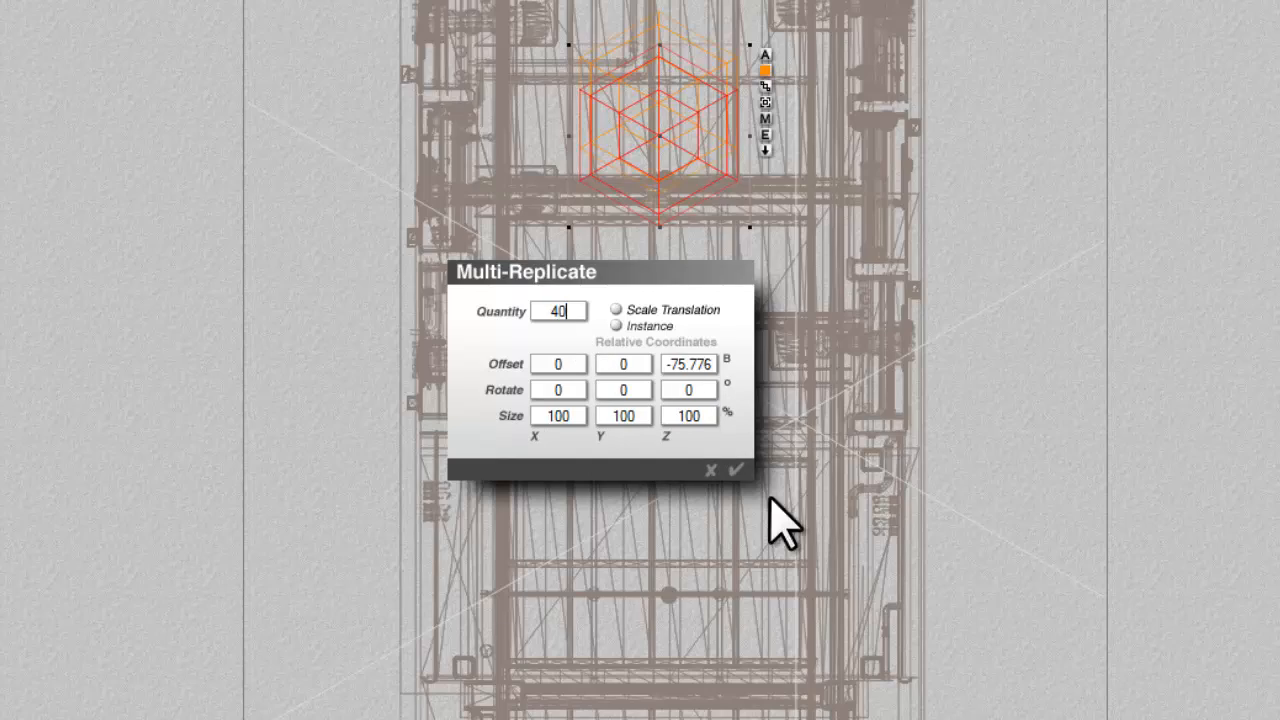
{"action": "left_click", "coordinate": [736, 470]}
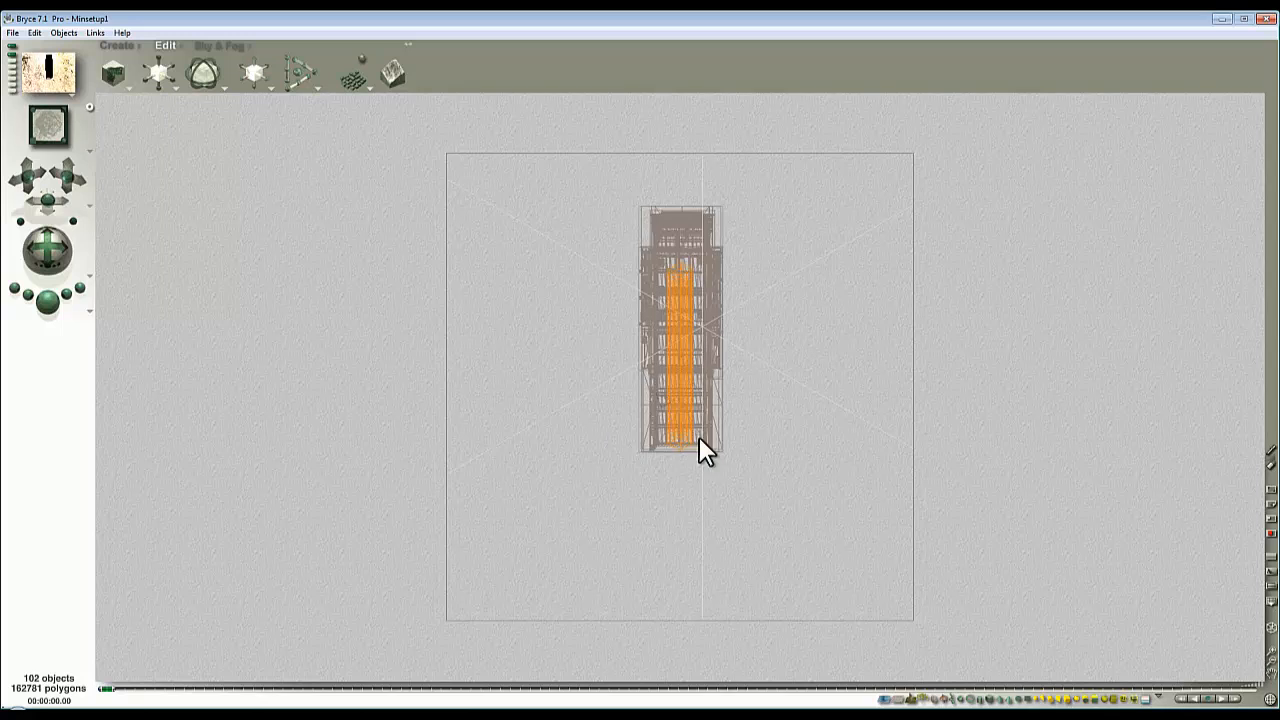
{"action": "left_click", "coordinate": [48, 298]}
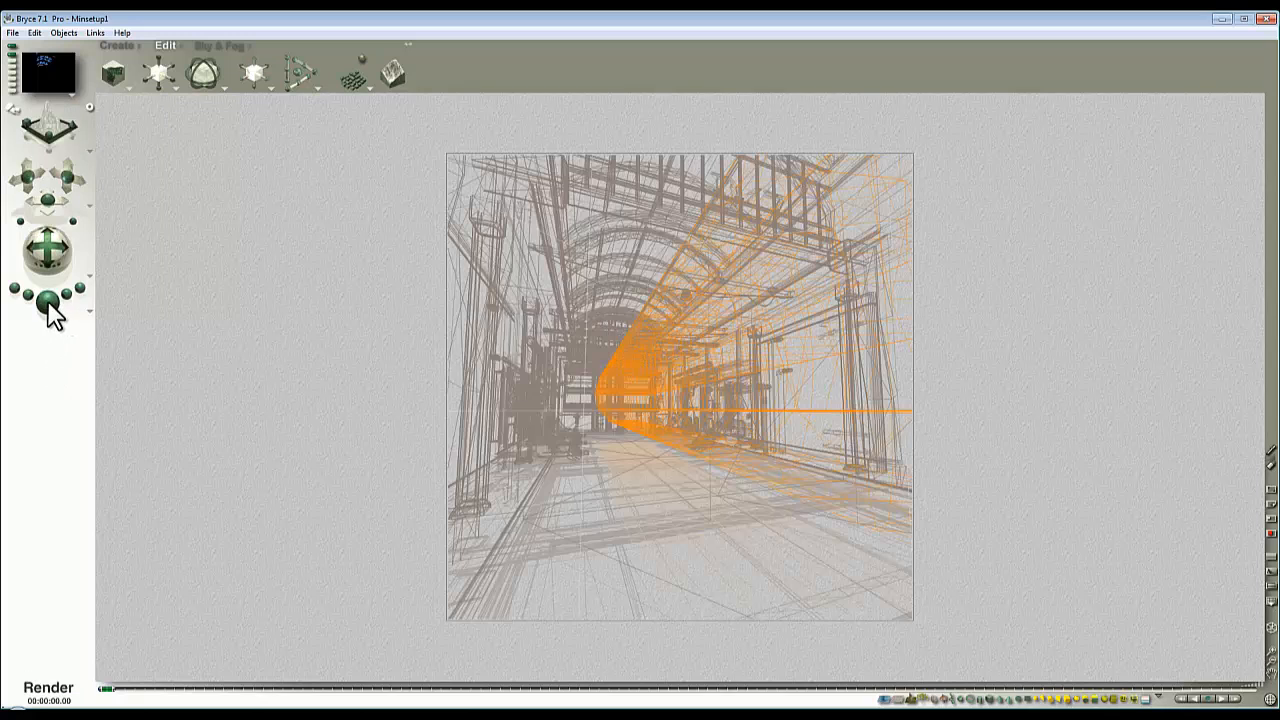
{"action": "left_click", "coordinate": [48, 300]}
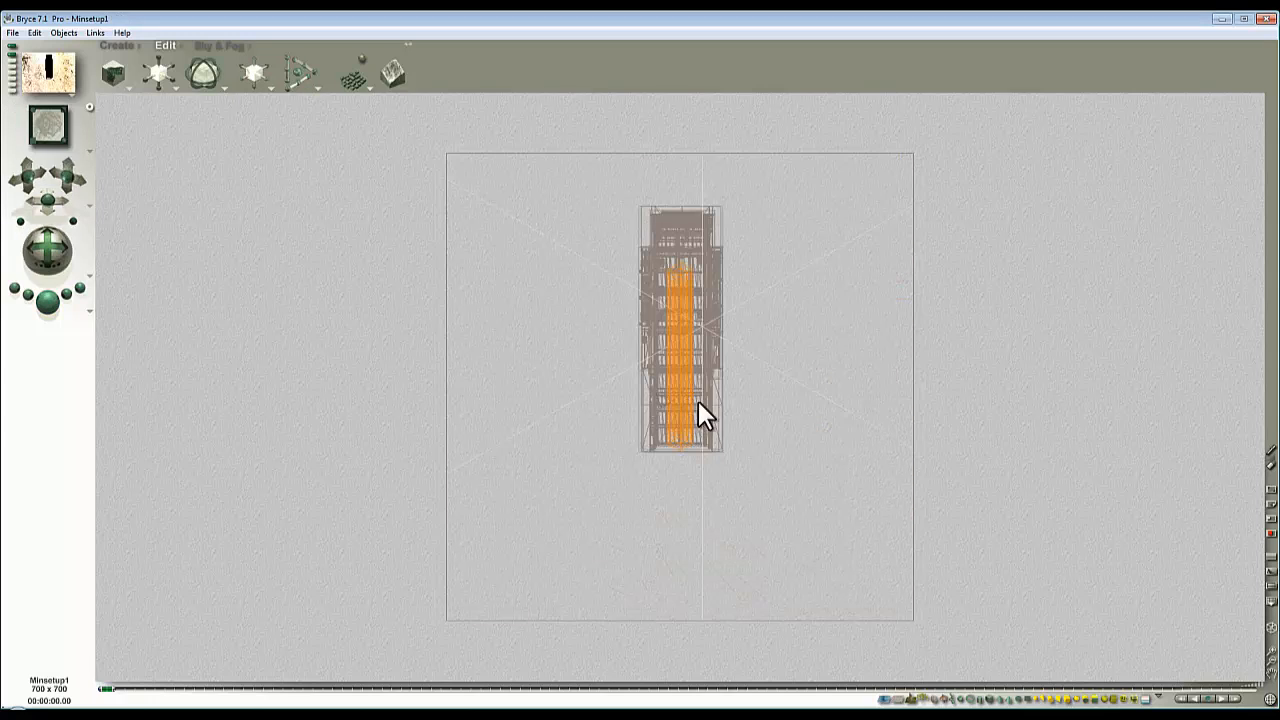
{"action": "mouse_move", "coordinate": [684, 278]}
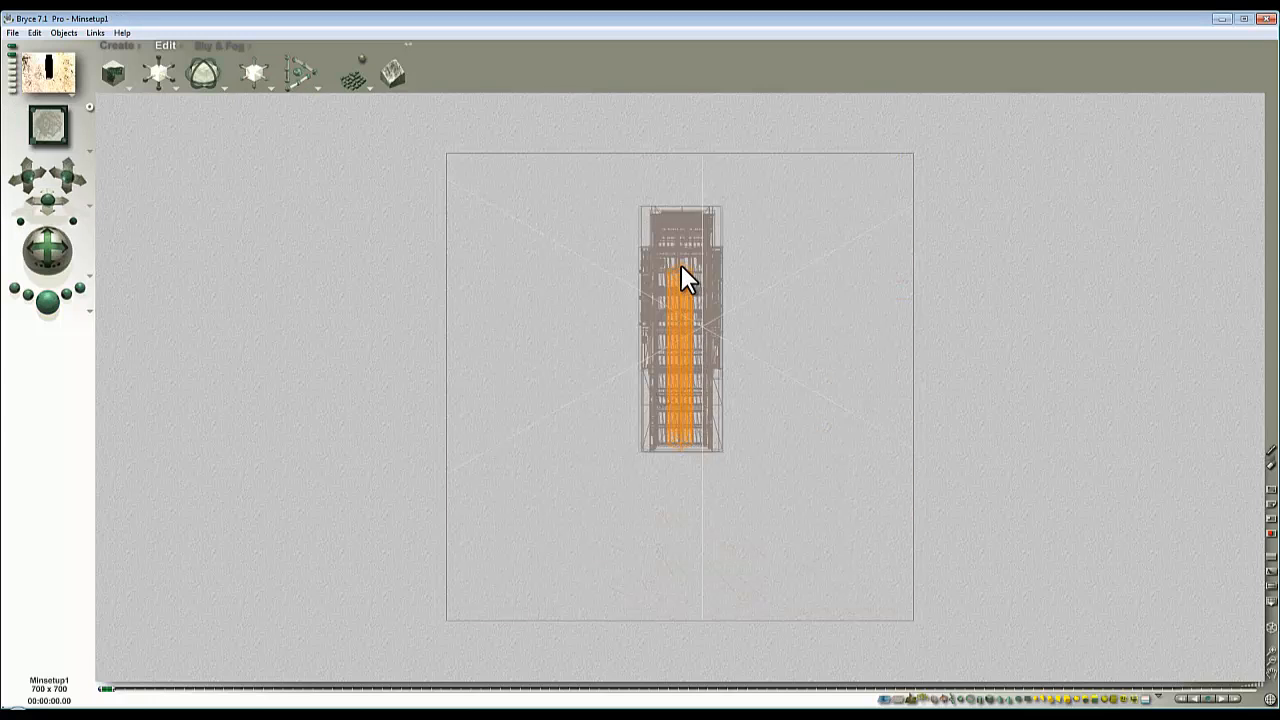
{"action": "right_click", "coordinate": [684, 278]}
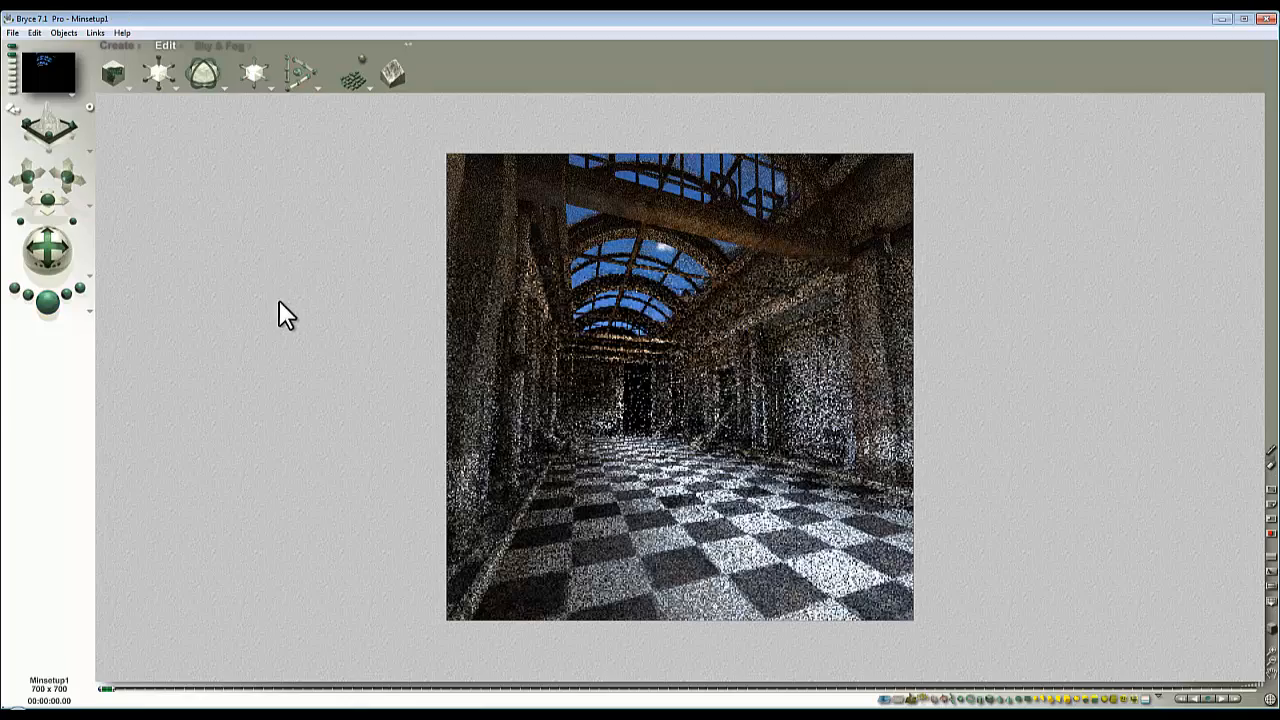
{"action": "mouse_move", "coordinate": [96, 324]}
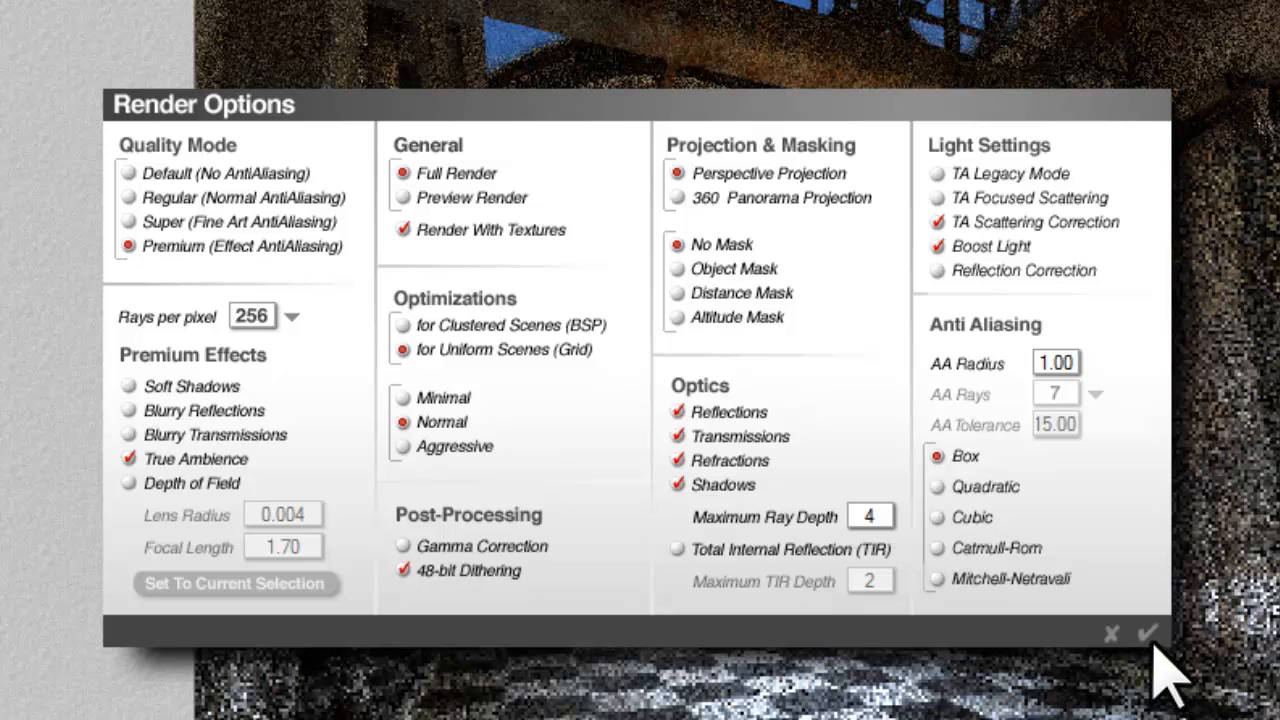
- Set Maximum Ray Depth to 4 and accept the premium 256-ray True Ambience render options
{"action": "left_click", "coordinate": [868, 516]}
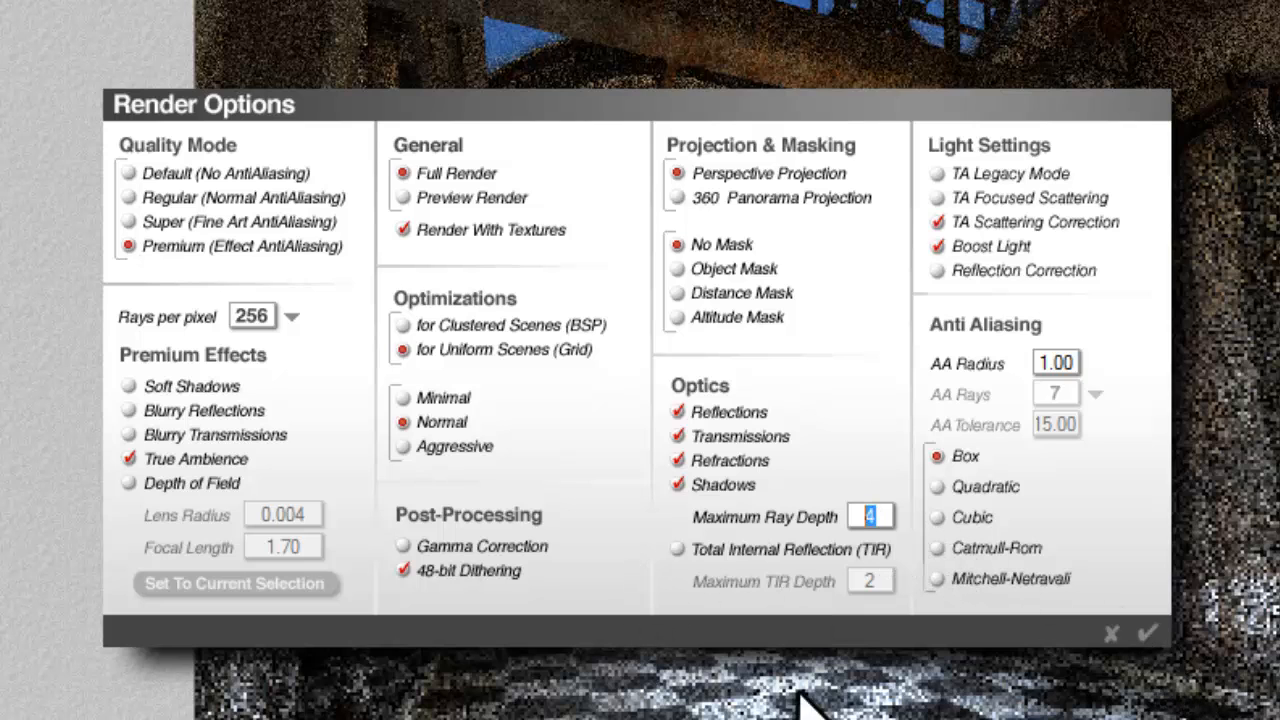
{"action": "left_click", "coordinate": [1148, 632]}
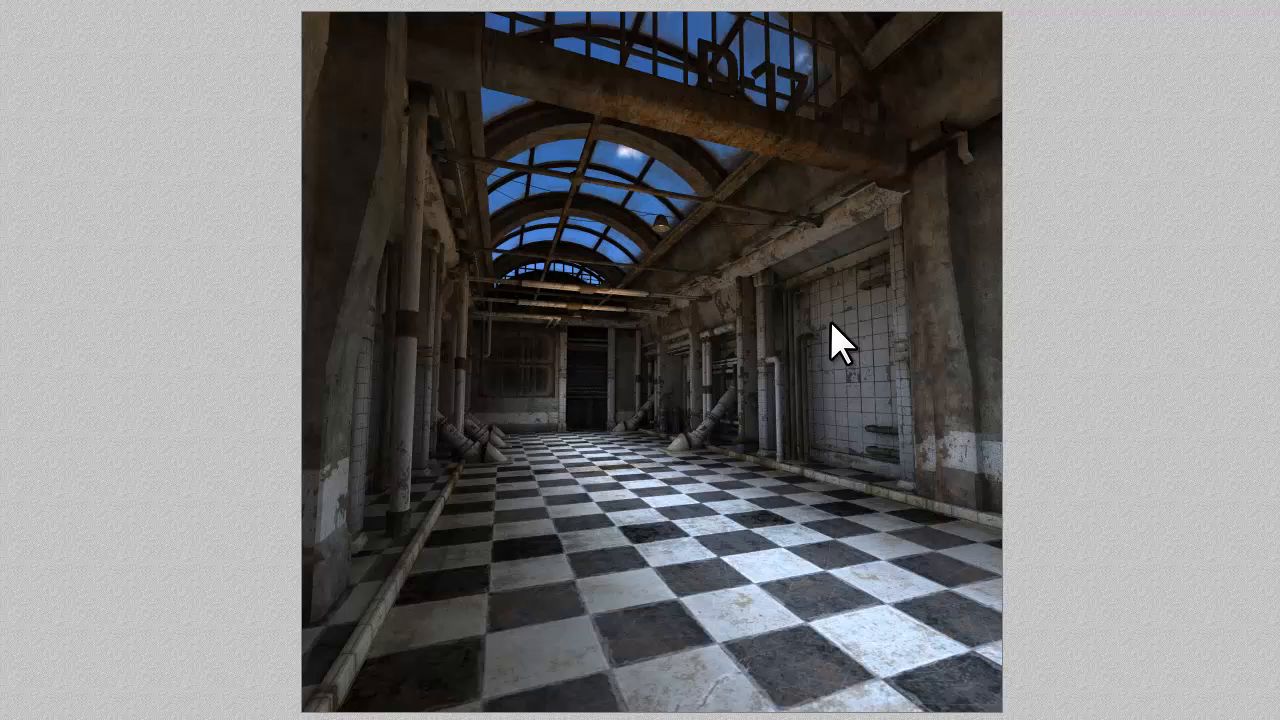
{"action": "mouse_move", "coordinate": [588, 490]}
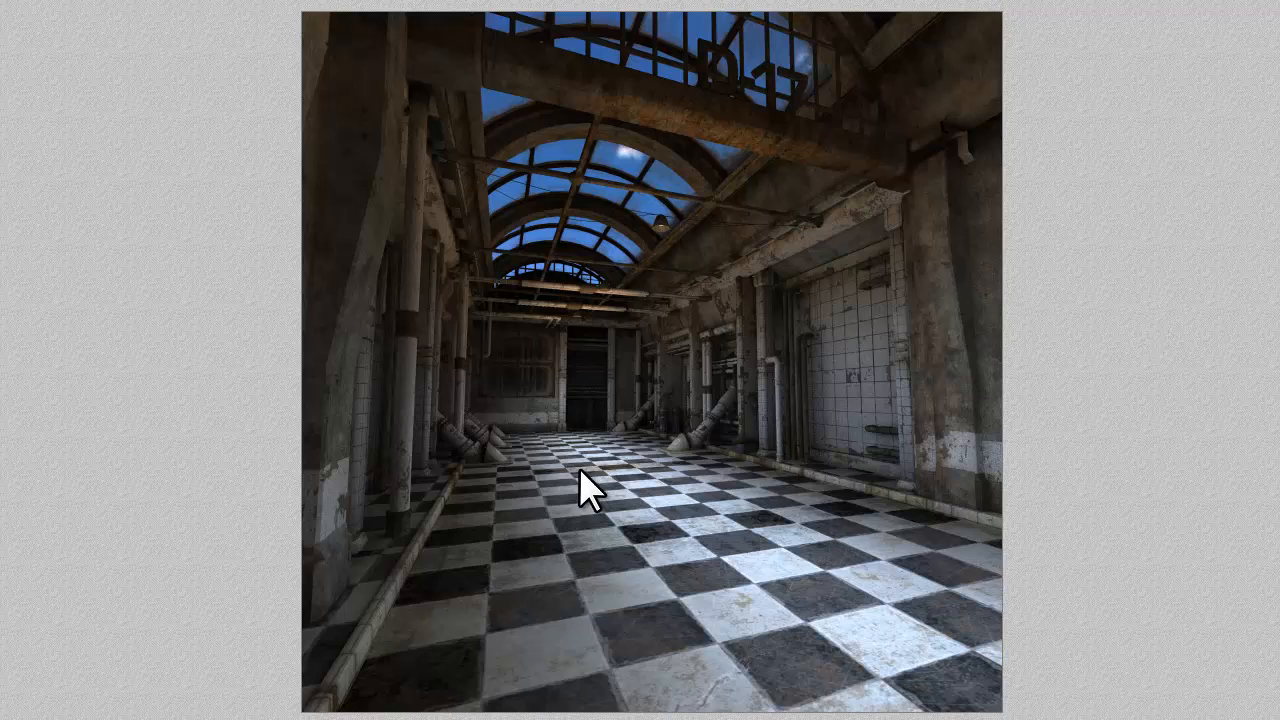